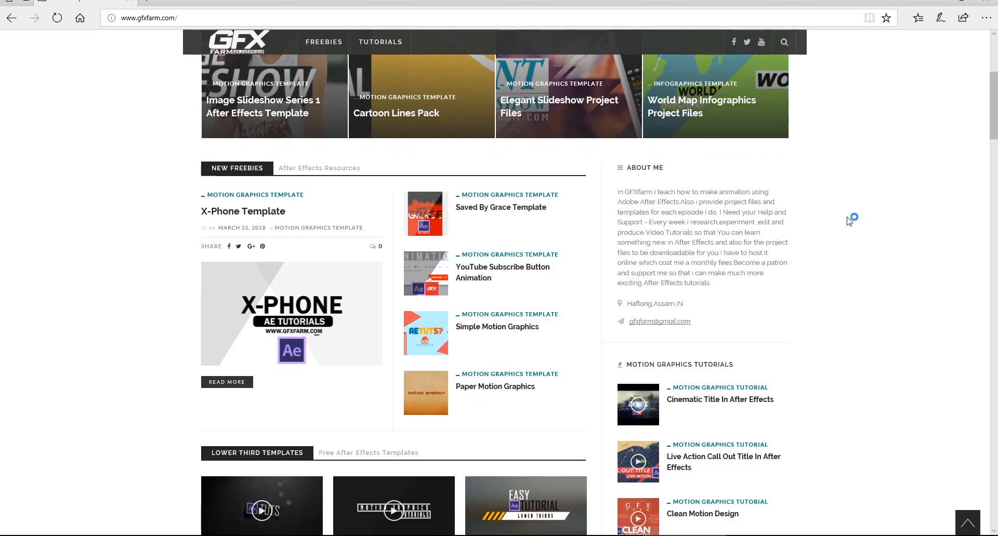
# Scroll down the GFXFarm freebies homepage in Edge before returning to After Effects
pyautogui.scroll(-3)
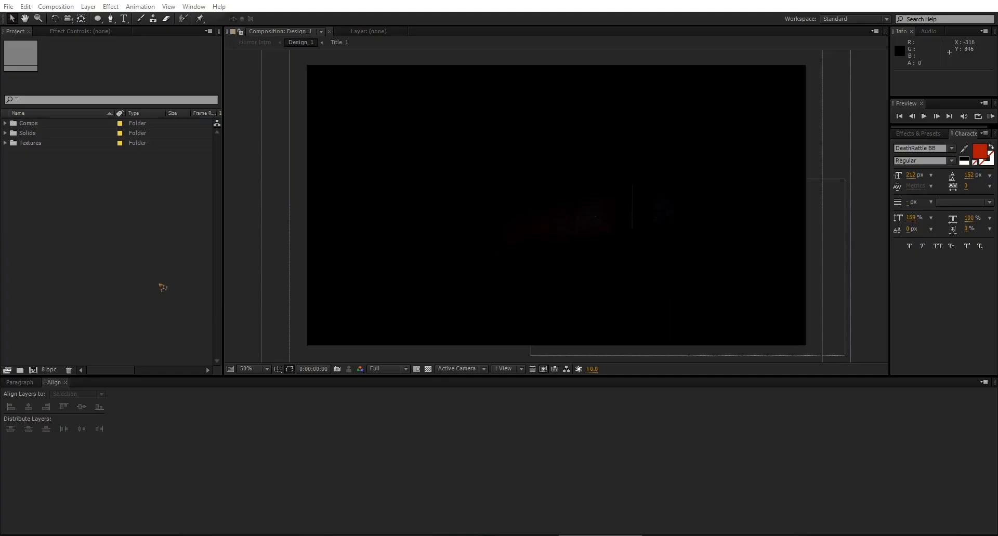
pyautogui.moveTo(151, 241)
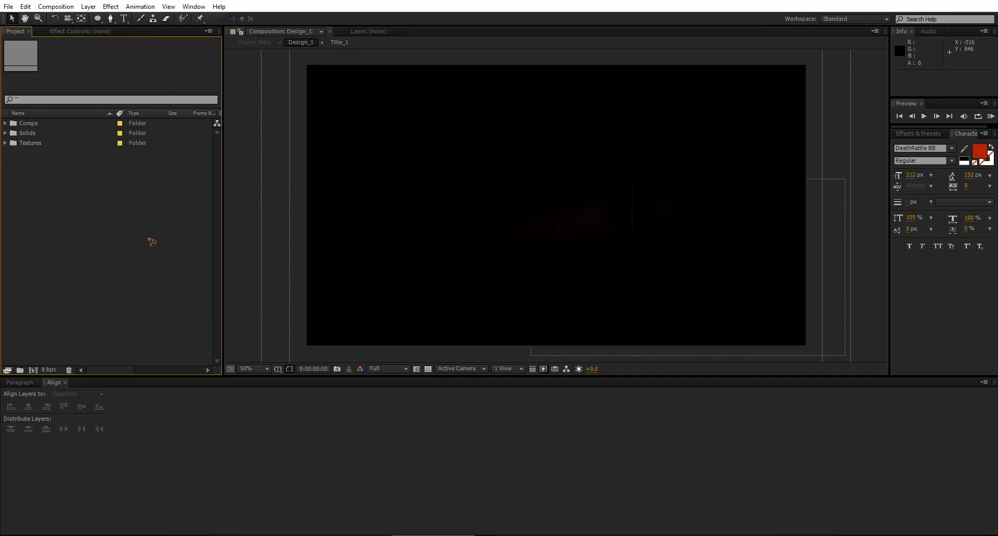
# Create a 1920×1080 composition named Tuts_1
pyautogui.click(55, 7)
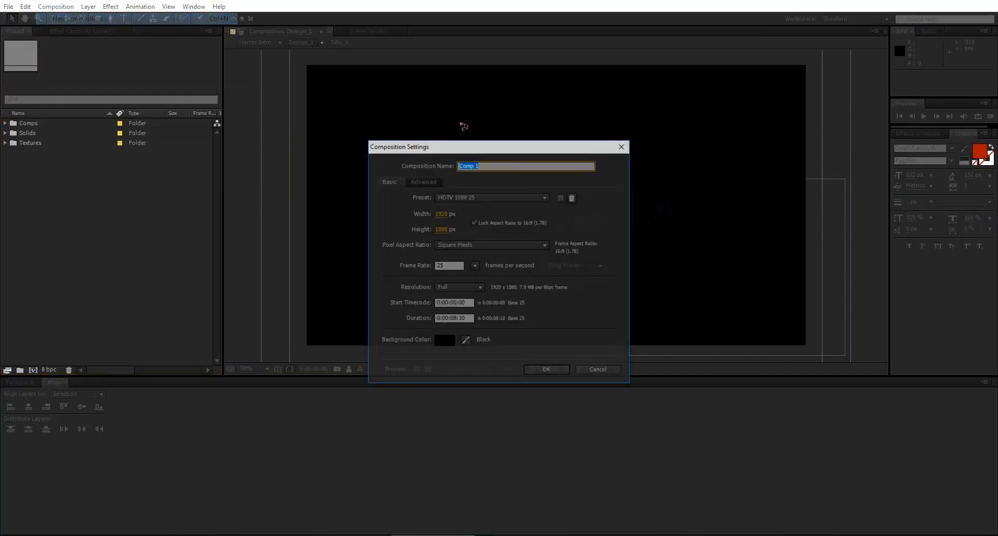
pyautogui.write('Tuts_1')
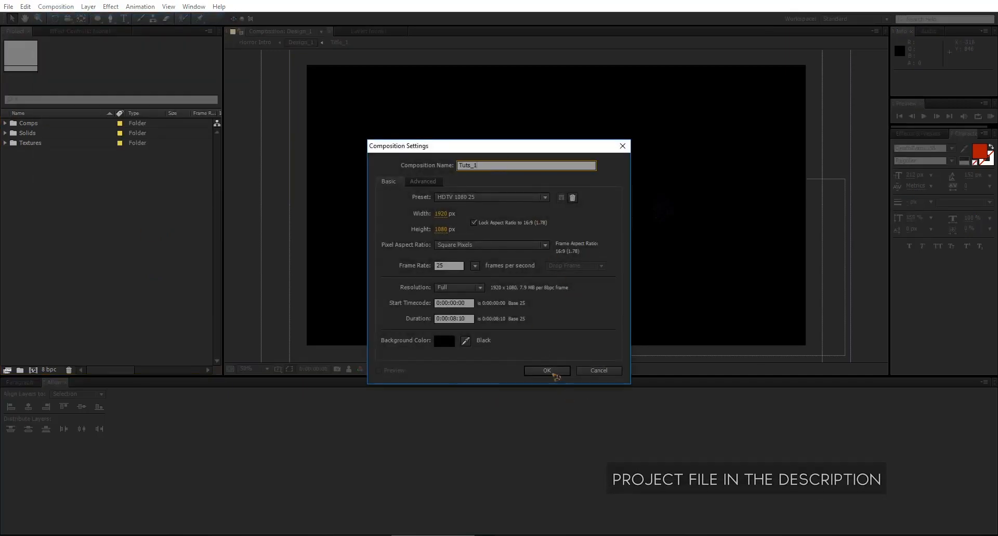
pyautogui.click(546, 371)
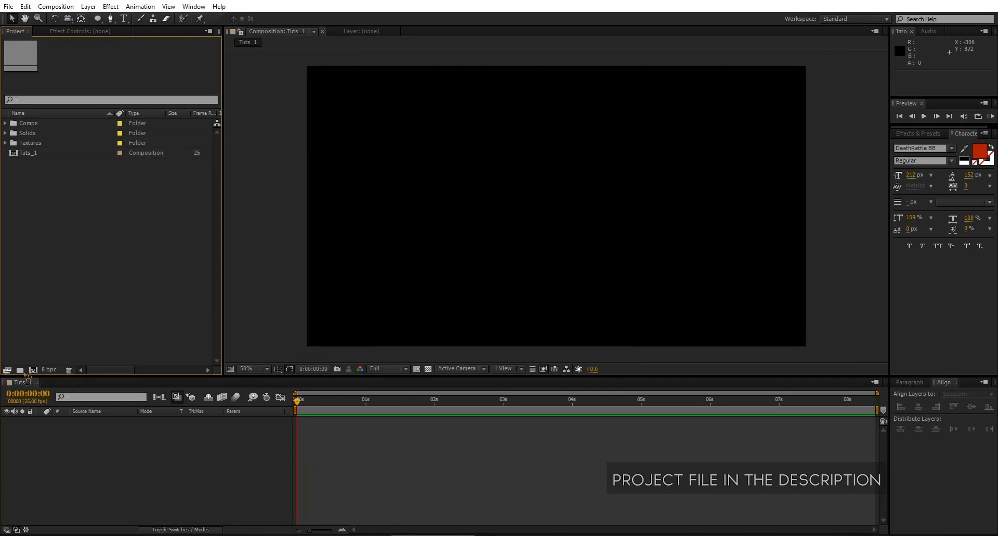
# Make a new Tuts_1 project folder containing the Tuts_1 composition
pyautogui.click(20, 370)
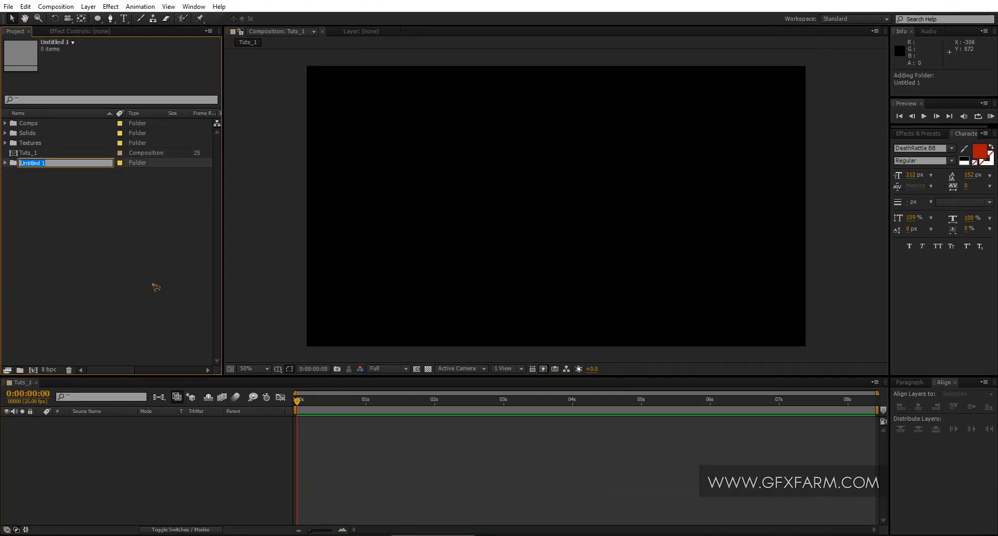
pyautogui.write('Tuts_1')
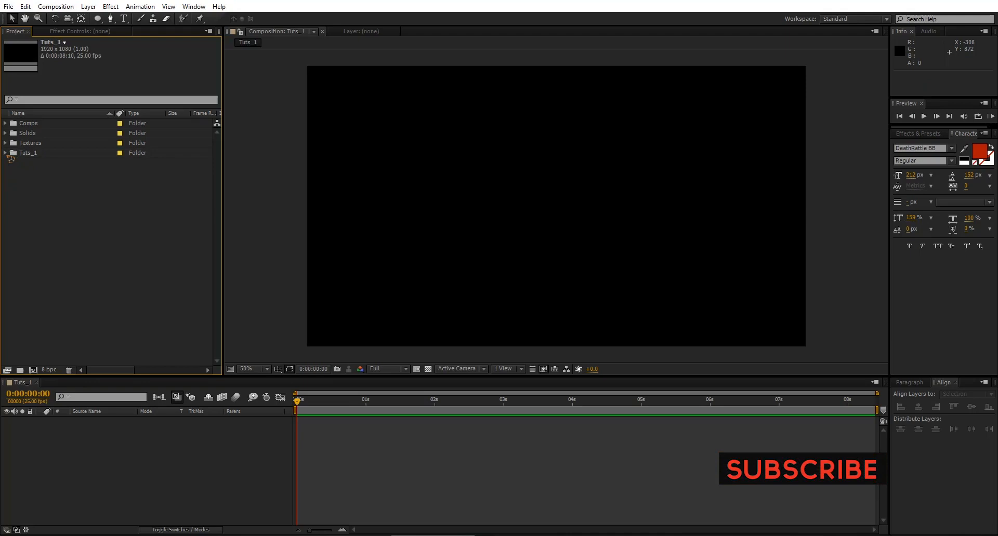
pyautogui.click(5, 152)
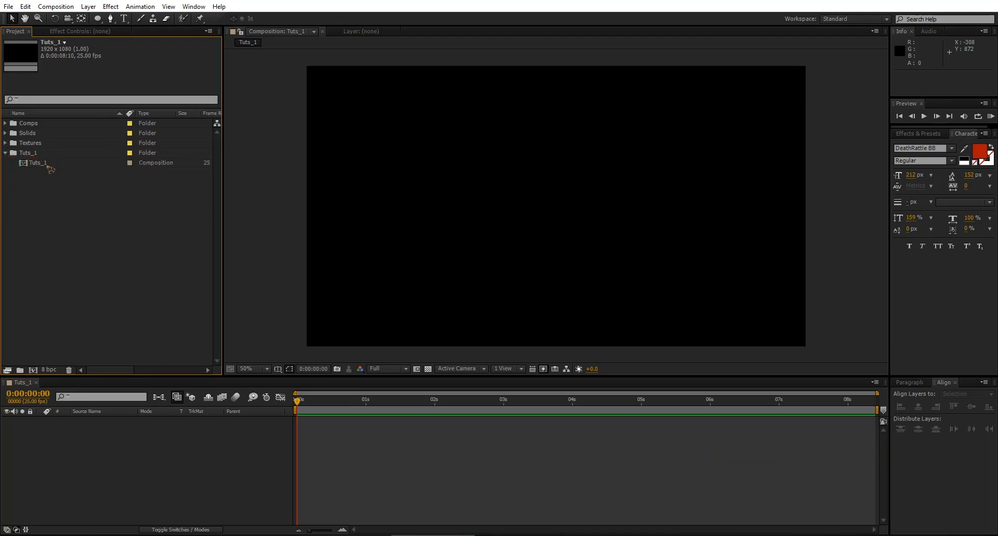
pyautogui.click(38, 162)
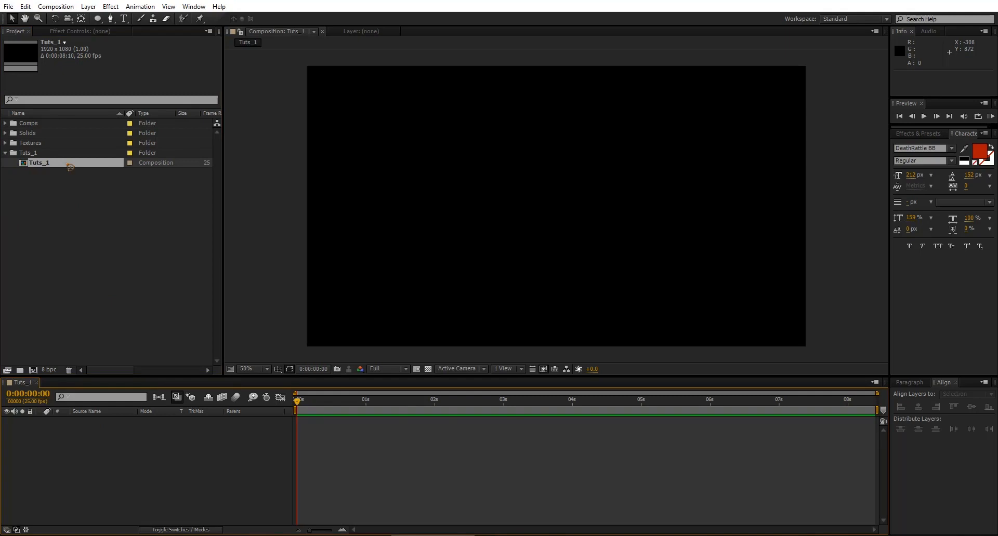
pyautogui.click(910, 383)
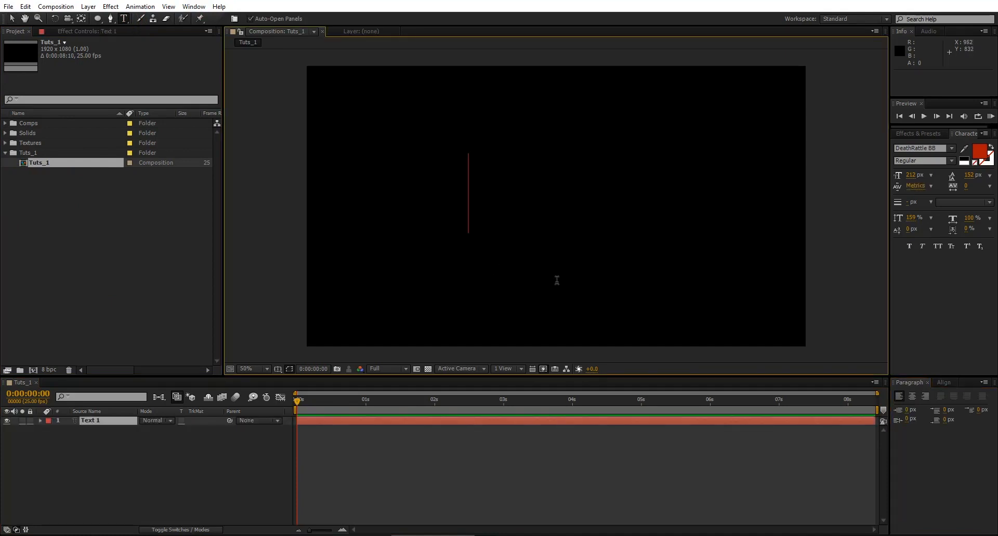
# Type a centred red HORROR title and select WrinklesFoil0005_L.jpg in the Textures folder
pyautogui.write('HORROR')
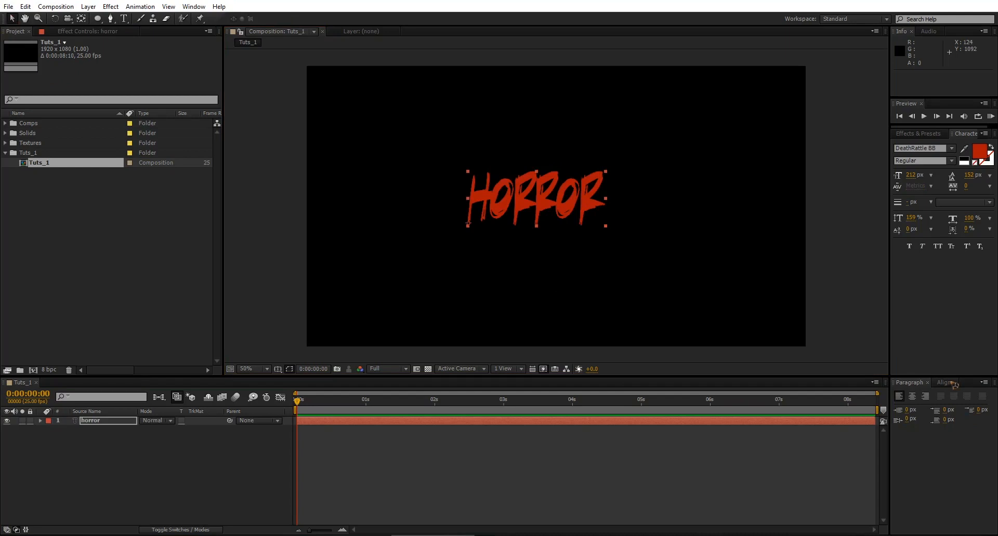
pyautogui.click(947, 382)
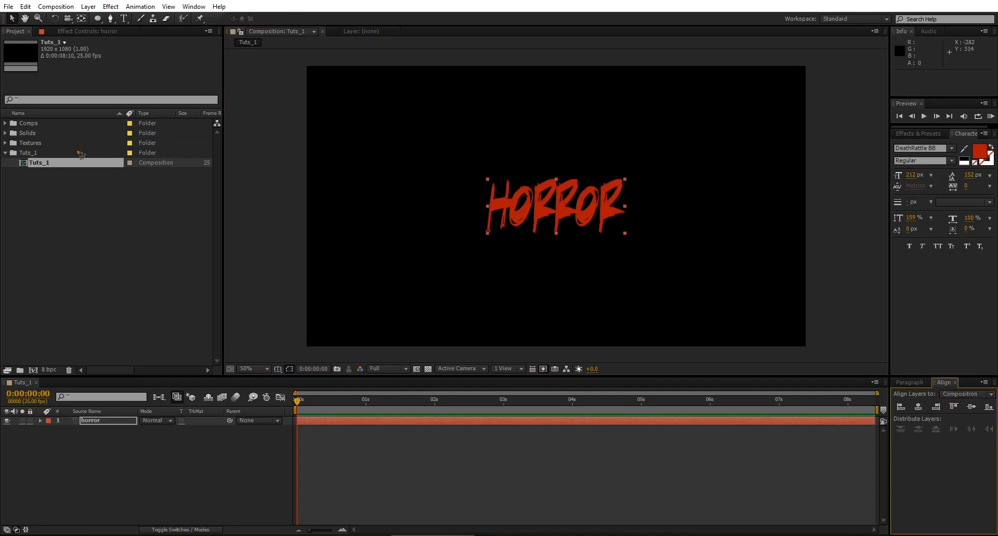
pyautogui.click(5, 143)
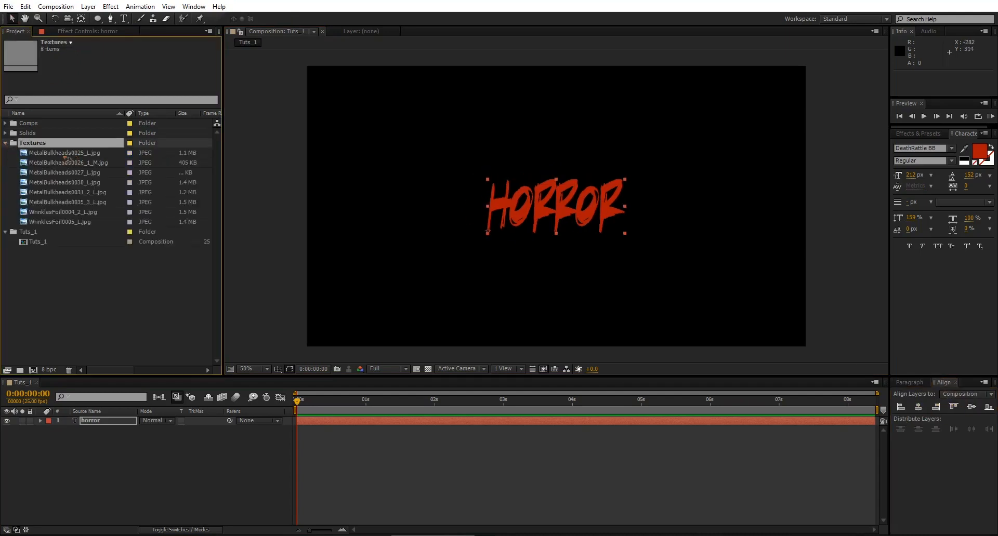
pyautogui.click(64, 222)
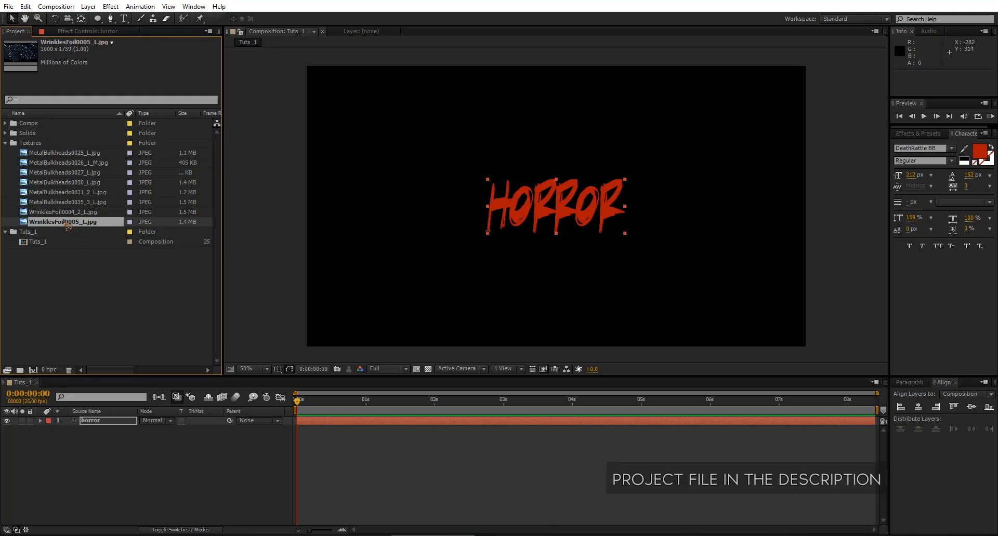
# Place WrinklesFoil0005_L.jpg behind the HORROR title, scaled down to about 41%
pyautogui.click(63, 212)
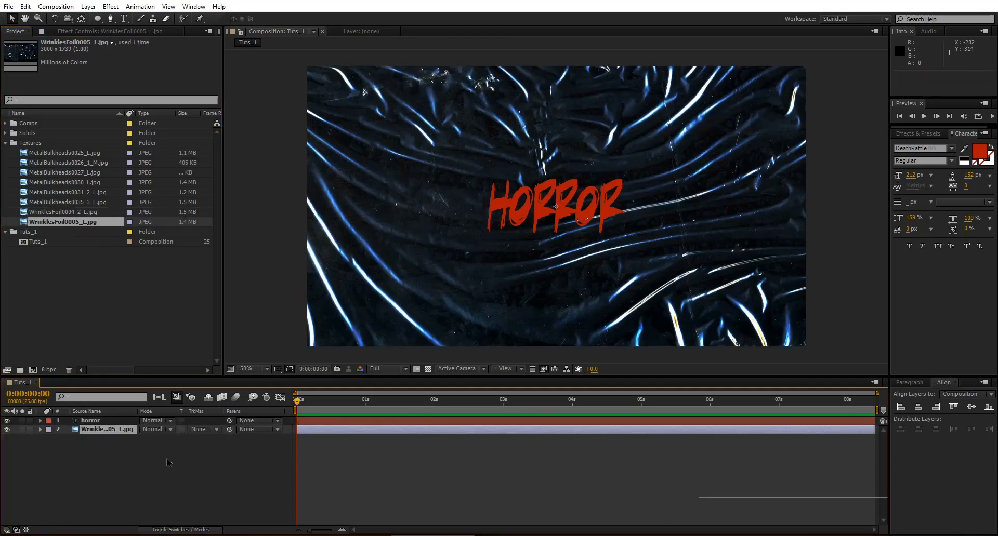
pyautogui.click(250, 369)
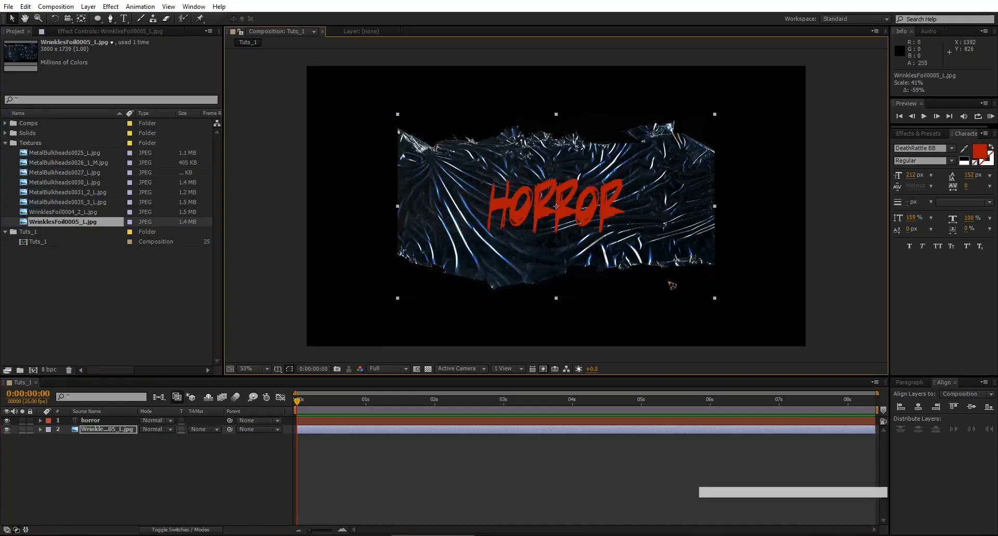
pyautogui.click(91, 420)
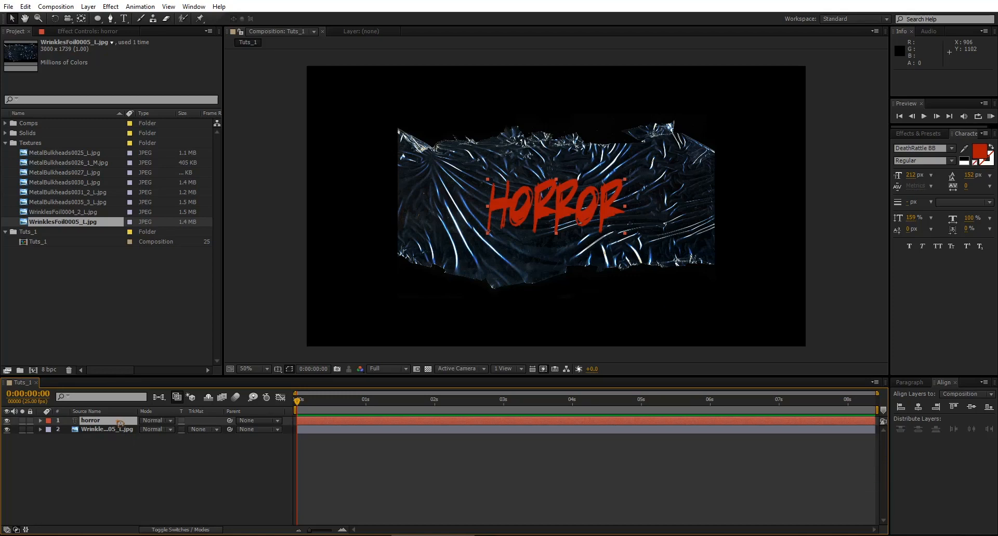
# Set HORROR's track matte to Luma Inverted from the foil layer and keyframe foil Position
pyautogui.moveTo(90, 421); pyautogui.dragTo(90, 429)
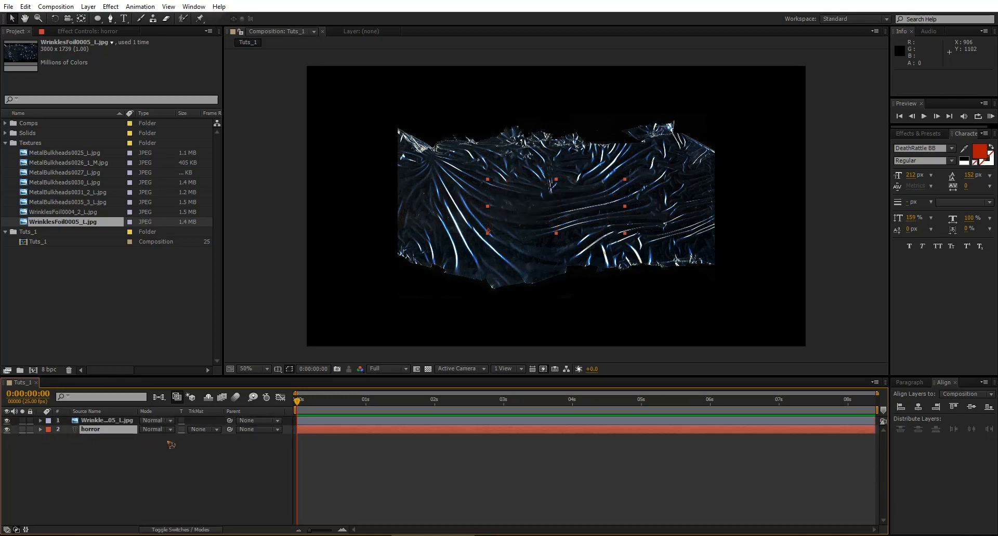
pyautogui.click(204, 429)
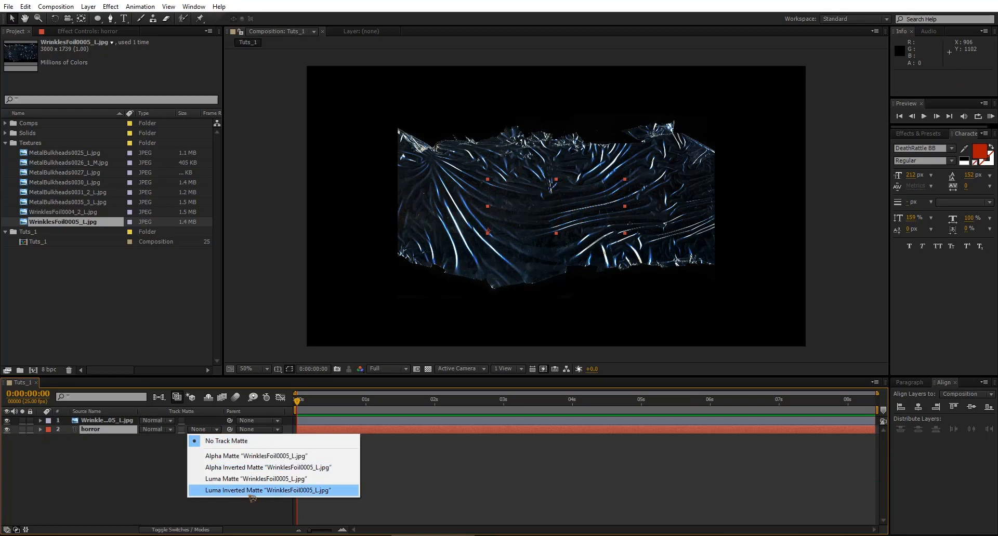
pyautogui.moveTo(244, 493)
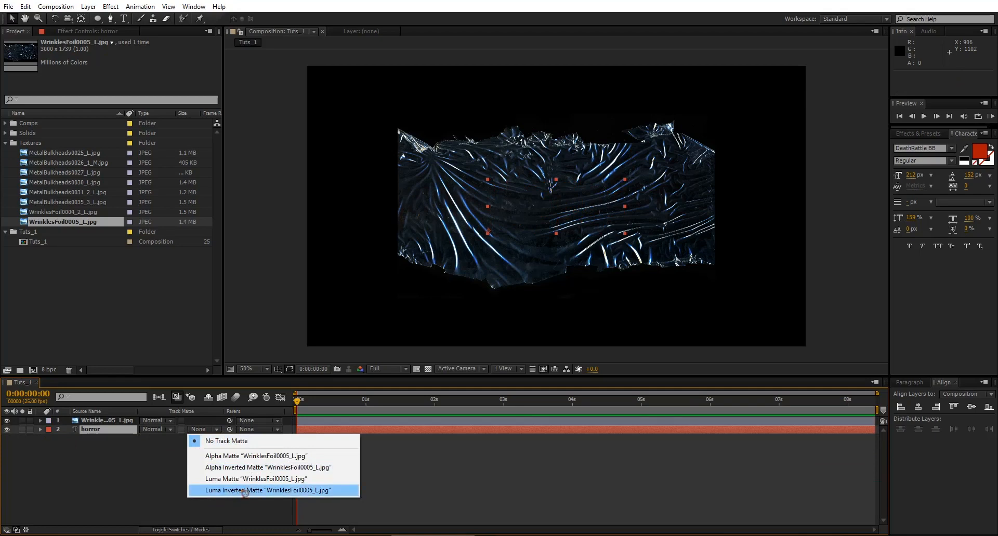
pyautogui.click(258, 491)
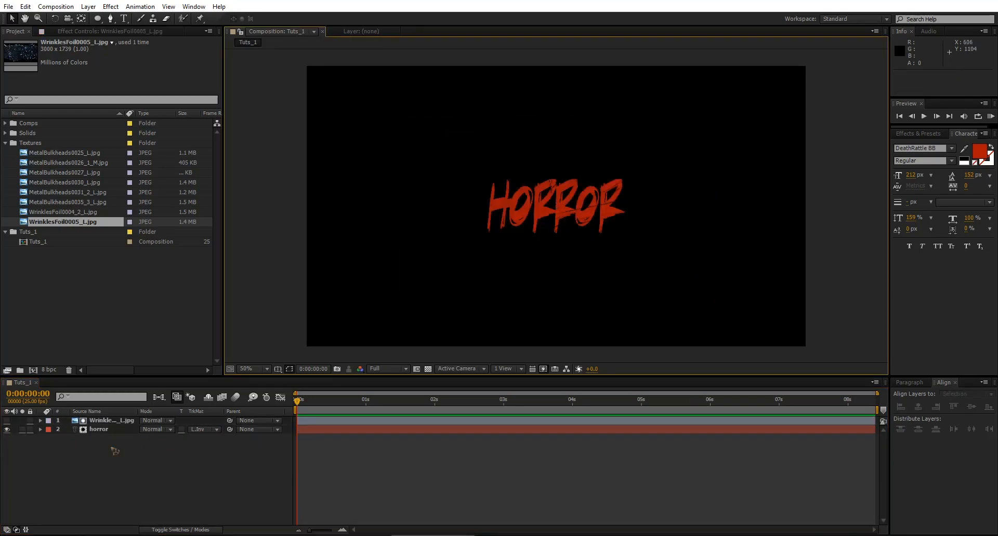
pyautogui.click(111, 421)
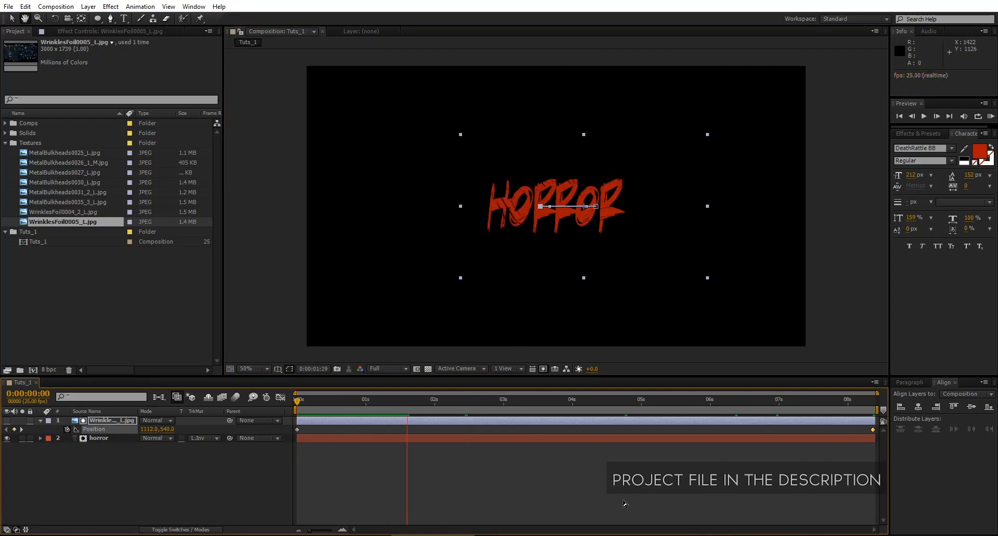
# Collapse the foil's Position keyframes, move to 0:00:01:23, and select both layers
pyautogui.click(431, 400)
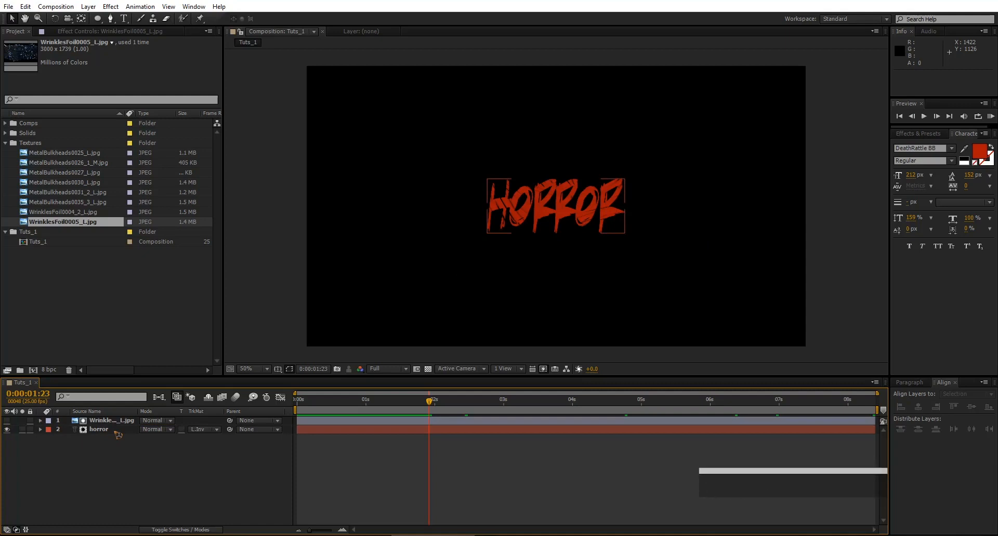
pyautogui.click(99, 429)
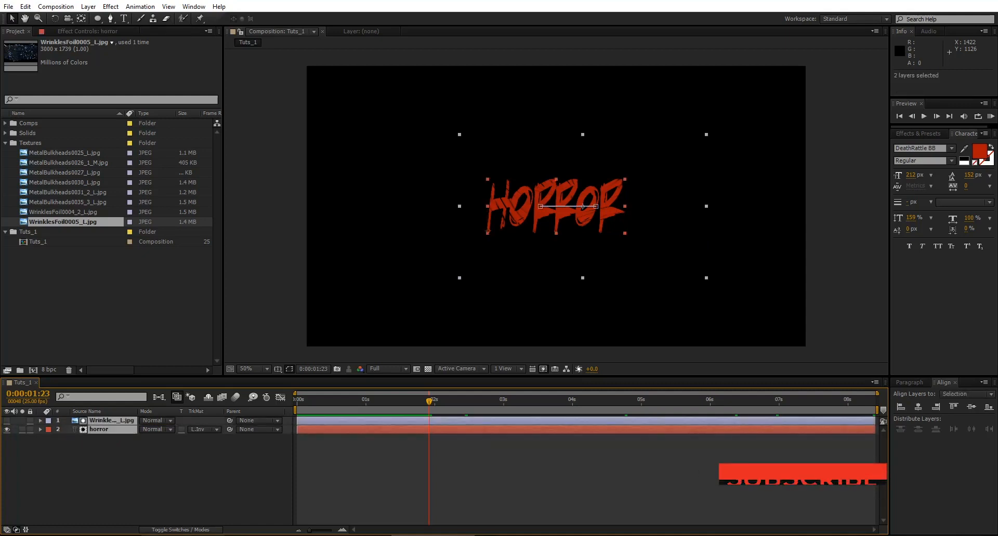
pyautogui.click(88, 6)
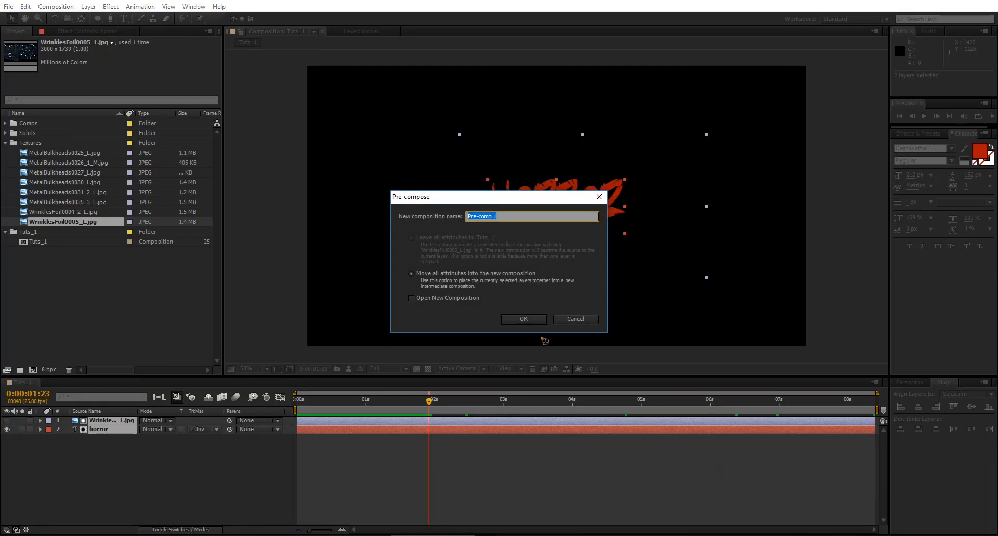
# Pre-compose the foil and HORROR layers into a new composition named text_11
pyautogui.write('tc')
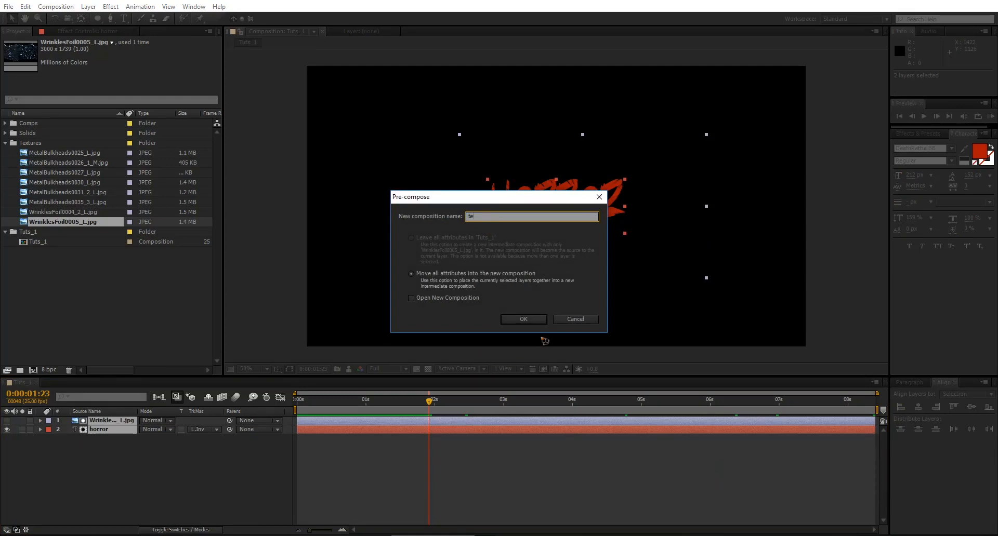
pyautogui.write('text_1U')
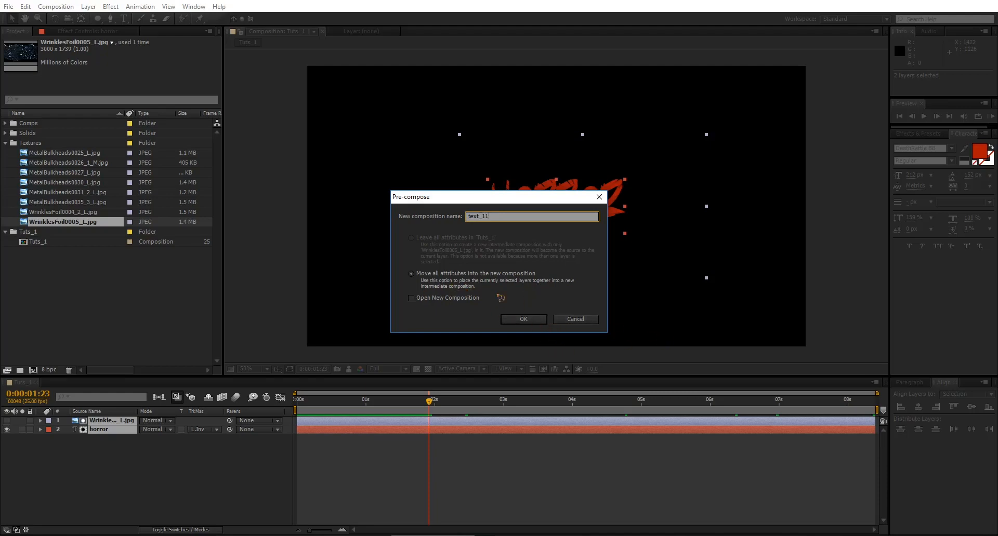
pyautogui.click(523, 319)
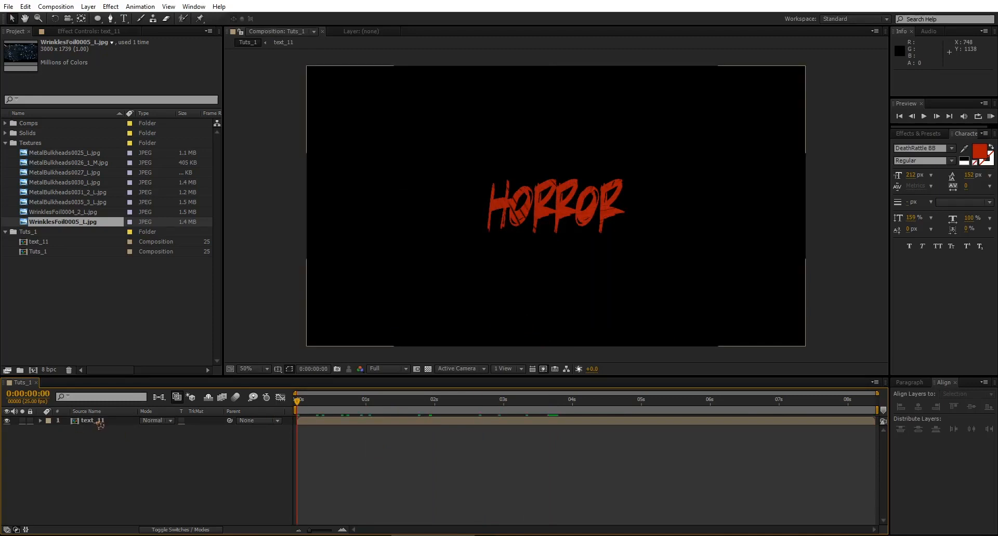
# Crop text_11 to a 1294×504 region around the title and nudge it in Tuts_1
pyautogui.doubleClick(40, 241)
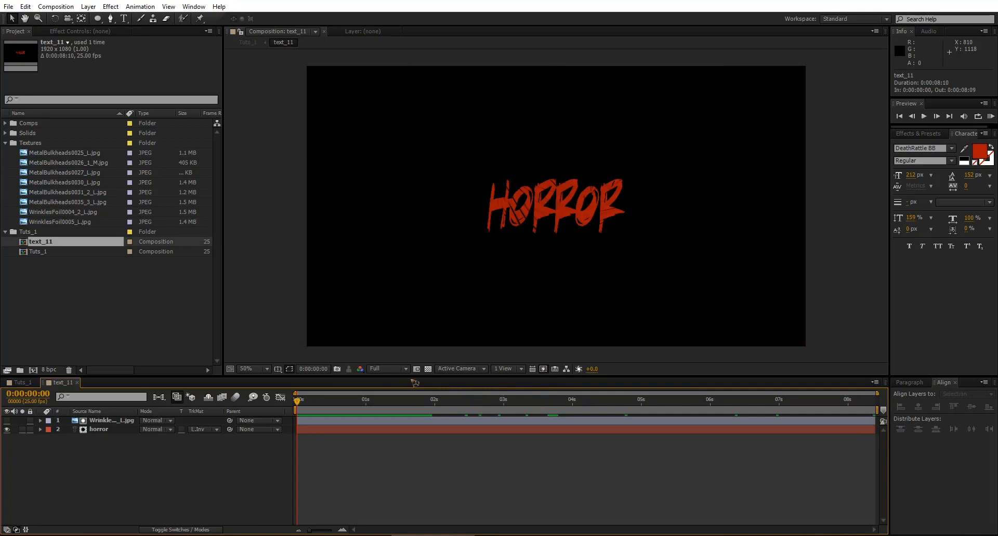
pyautogui.moveTo(434, 161)
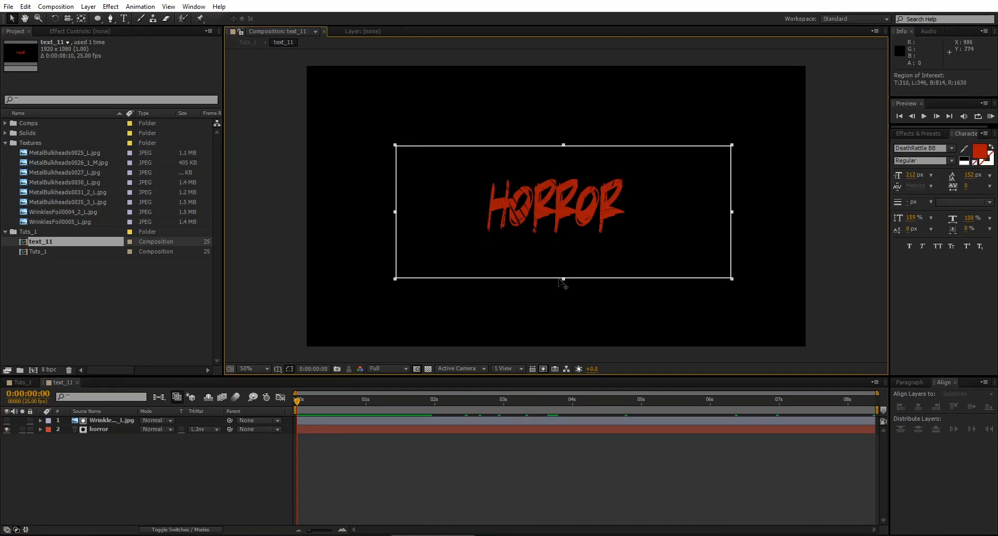
pyautogui.click(55, 6)
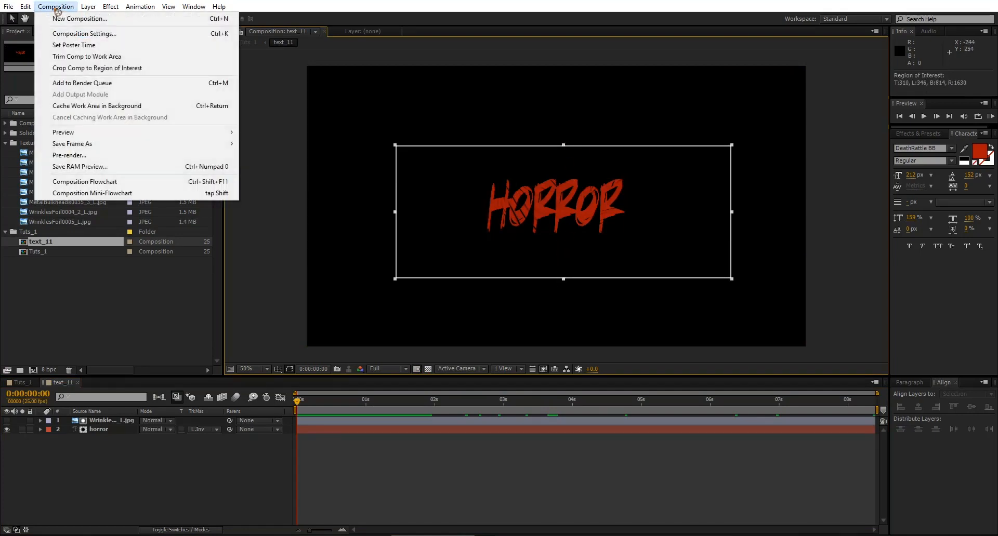
pyautogui.moveTo(110, 83)
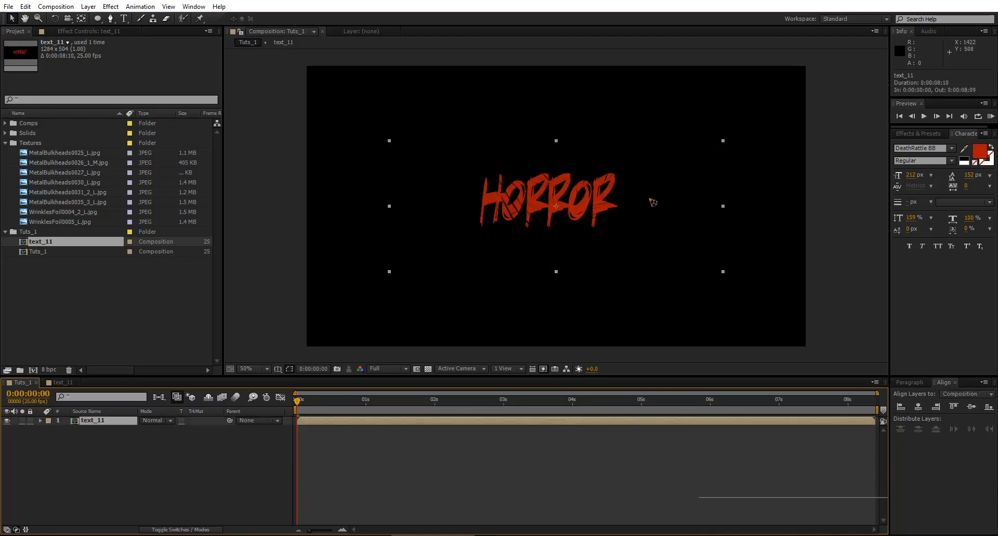
pyautogui.moveTo(546, 204); pyautogui.dragTo(567, 213)
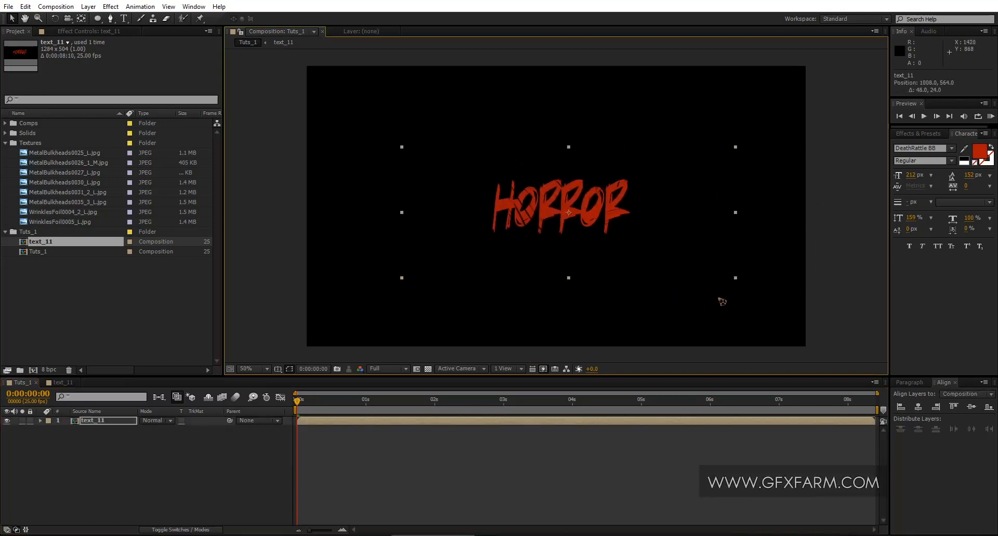
pyautogui.moveTo(117, 457)
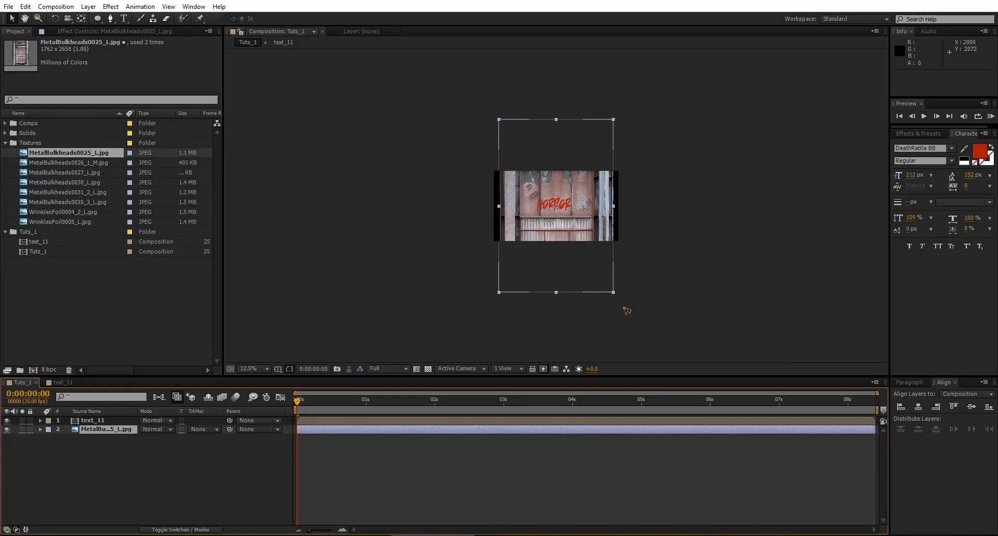
# Add an enlarged MetalBulkheads0025_L.jpg behind text_11 with start and end Position keyframes
pyautogui.moveTo(615, 292); pyautogui.dragTo(624, 309)
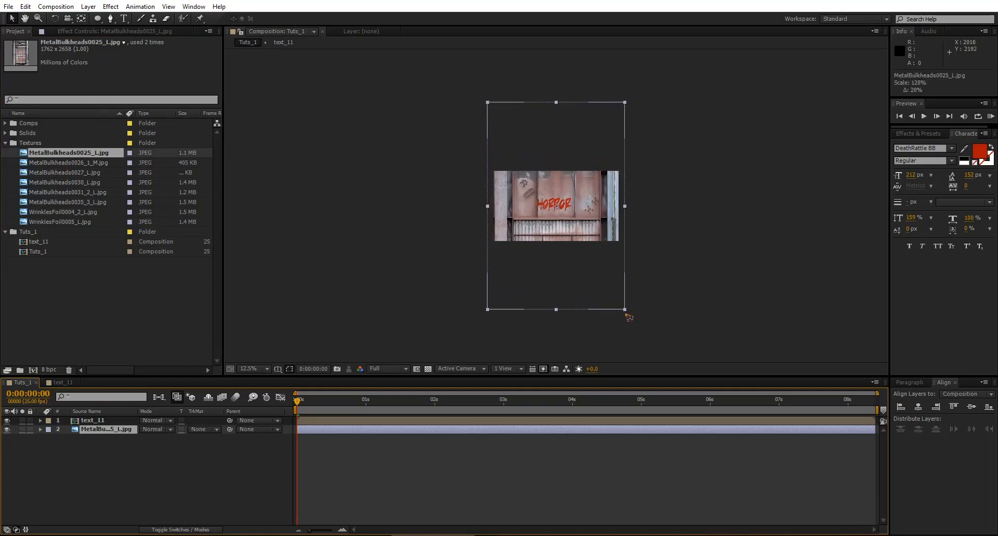
pyautogui.click(249, 369)
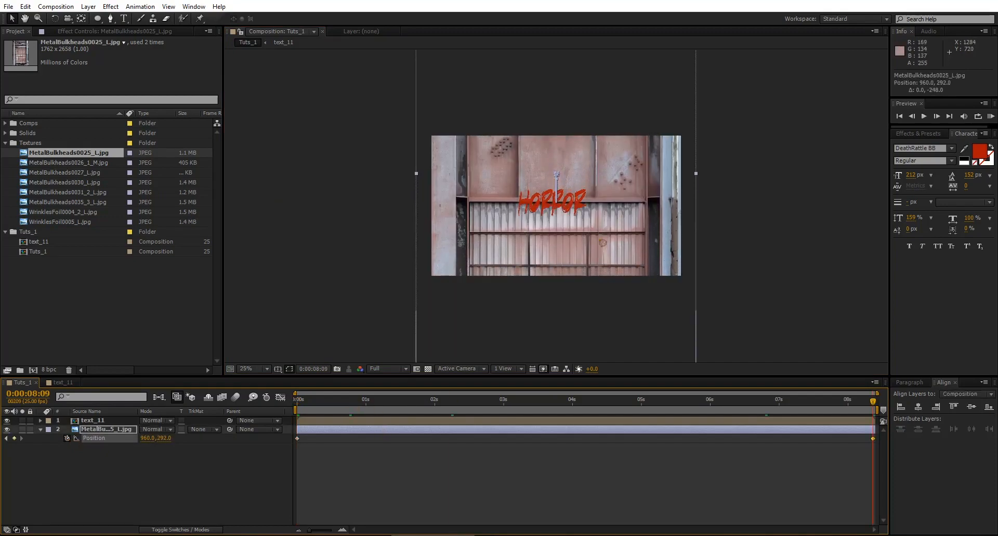
pyautogui.click(300, 400)
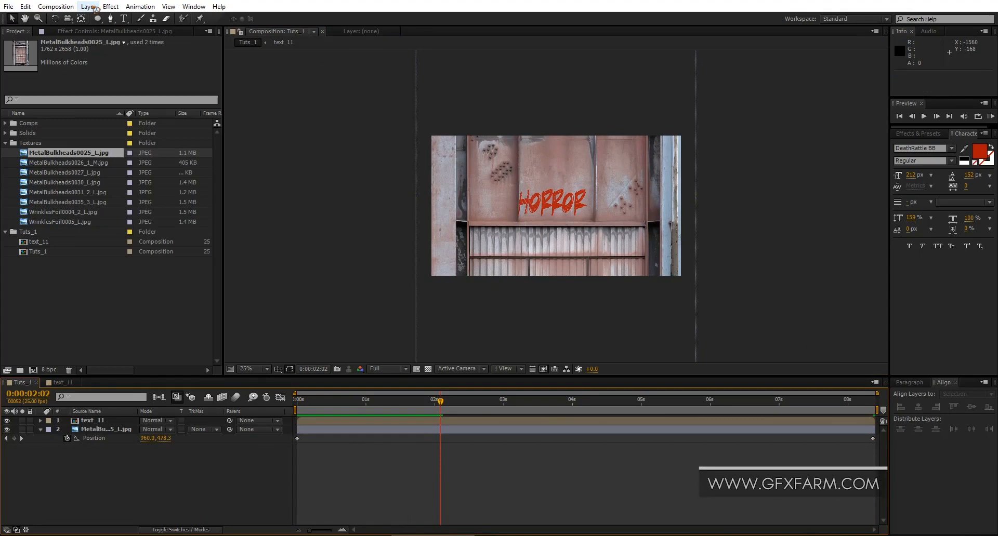
# Add a black solid with a Subtract-mode oval mask, placed below text_11
pyautogui.click(88, 6)
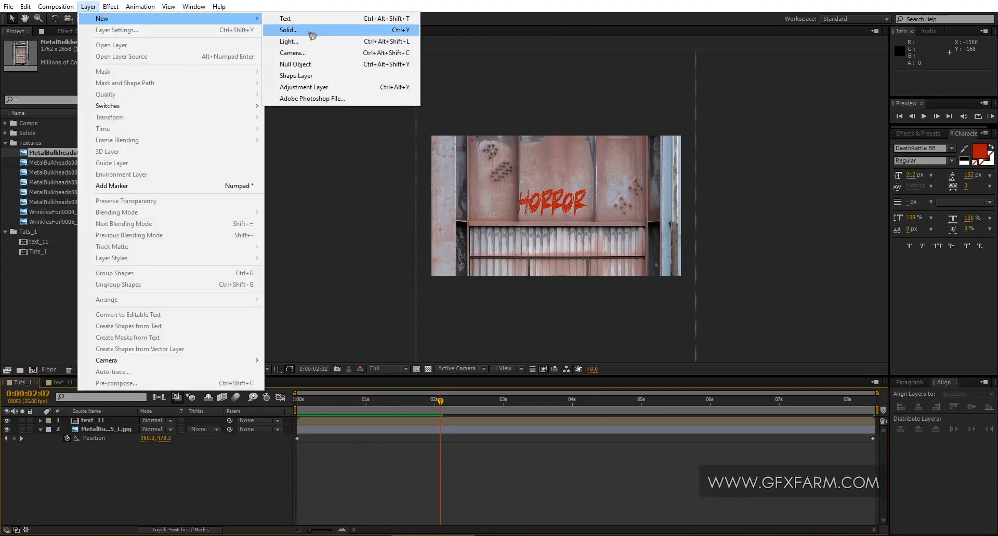
pyautogui.click(289, 30)
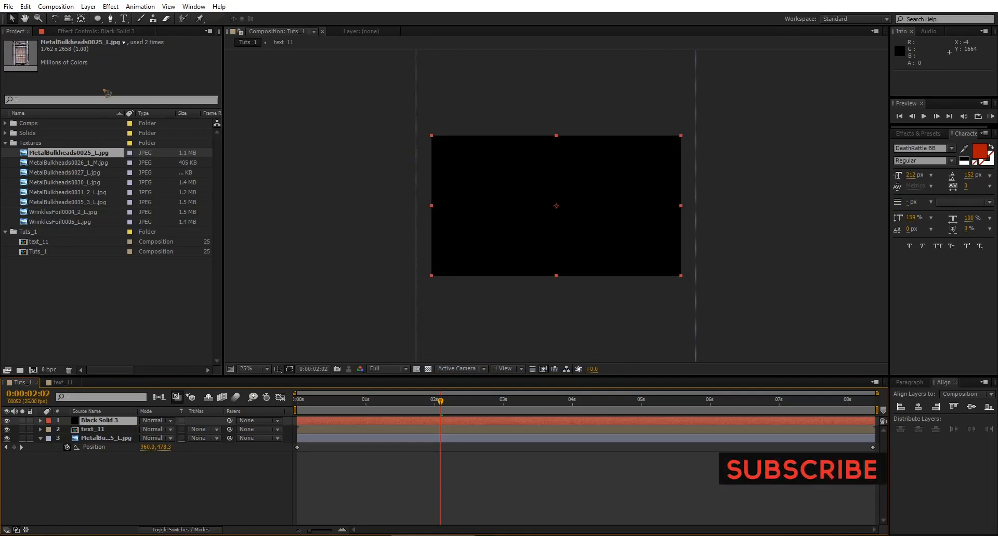
pyautogui.click(98, 18)
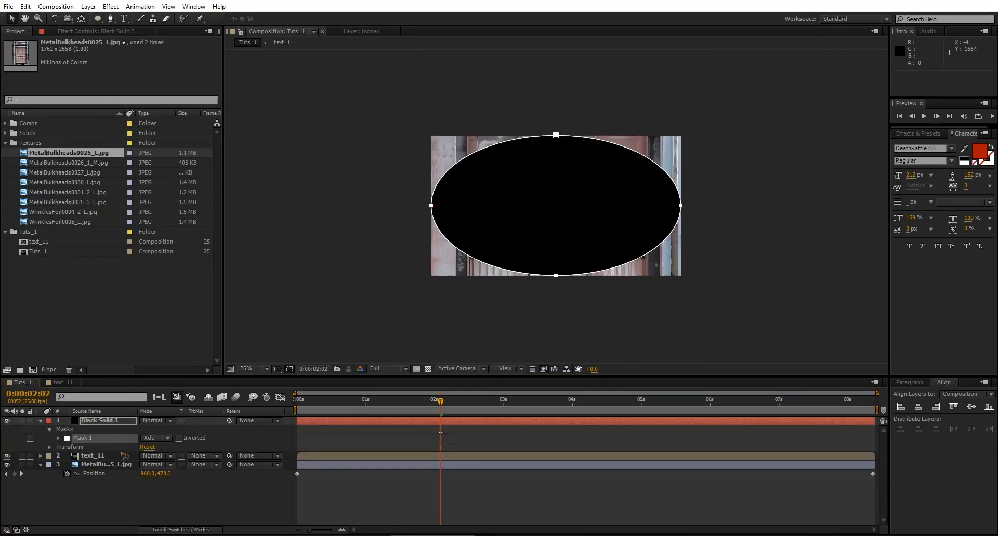
pyautogui.click(155, 438)
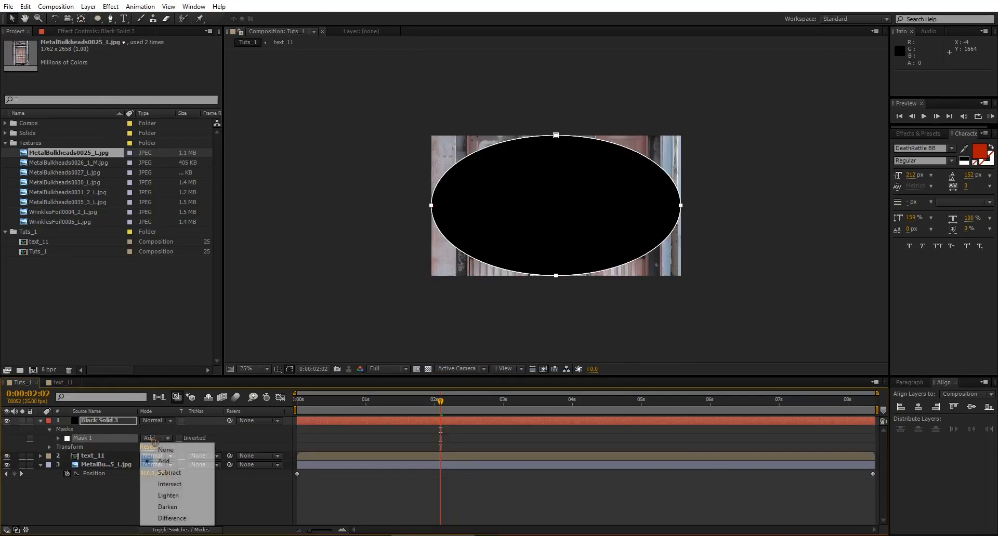
pyautogui.click(170, 473)
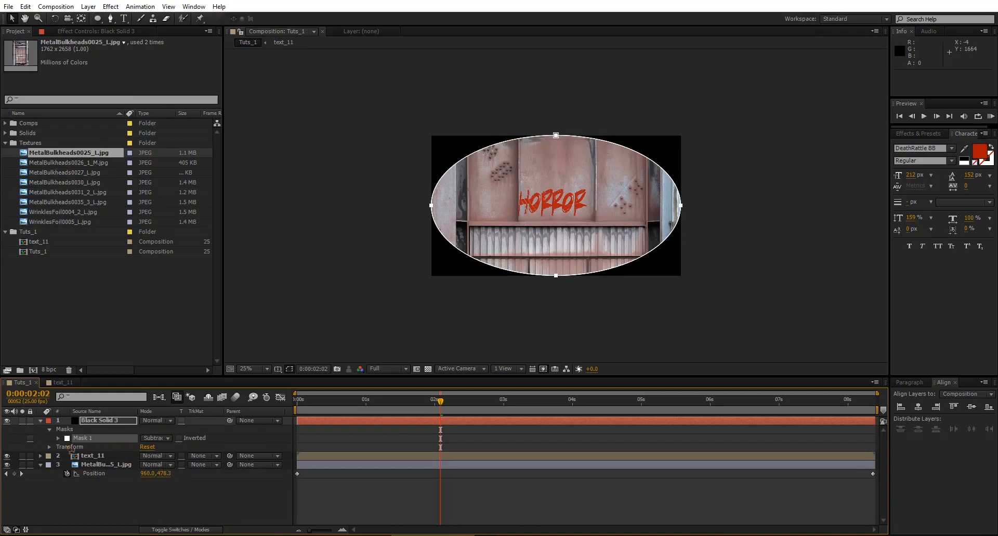
pyautogui.click(49, 420)
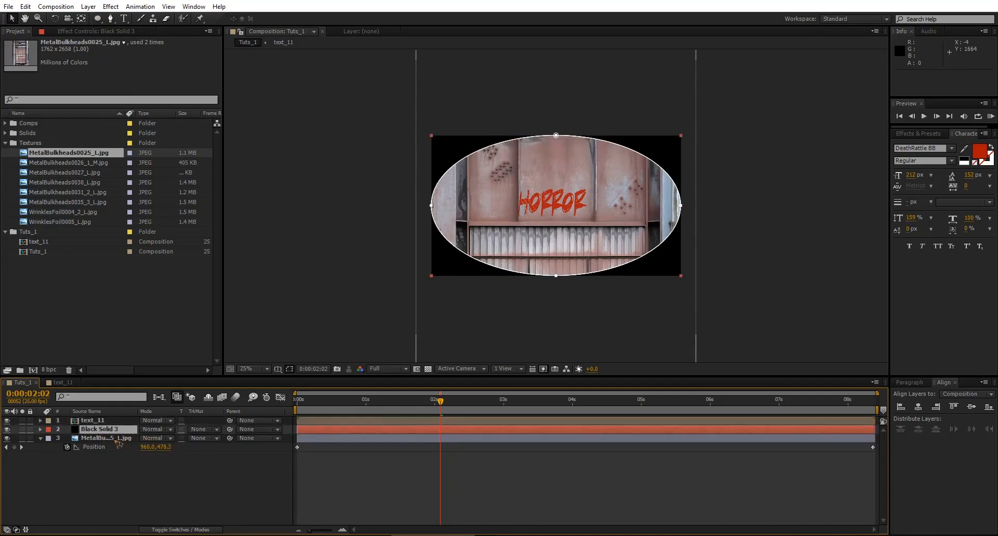
# Feather Black Solid 3's oval mask and switch its blend mode to Classic Color Burn
pyautogui.click(100, 428)
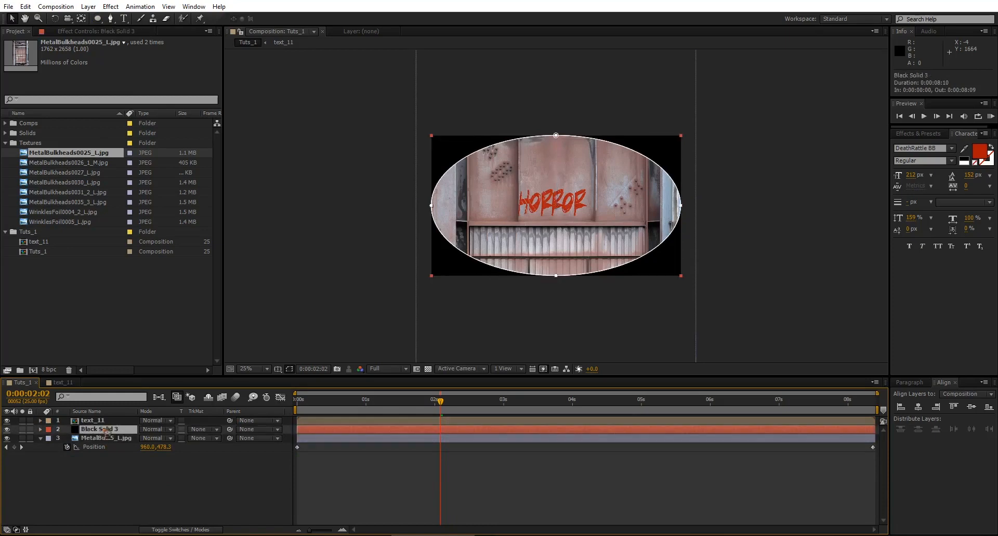
pyautogui.click(39, 429)
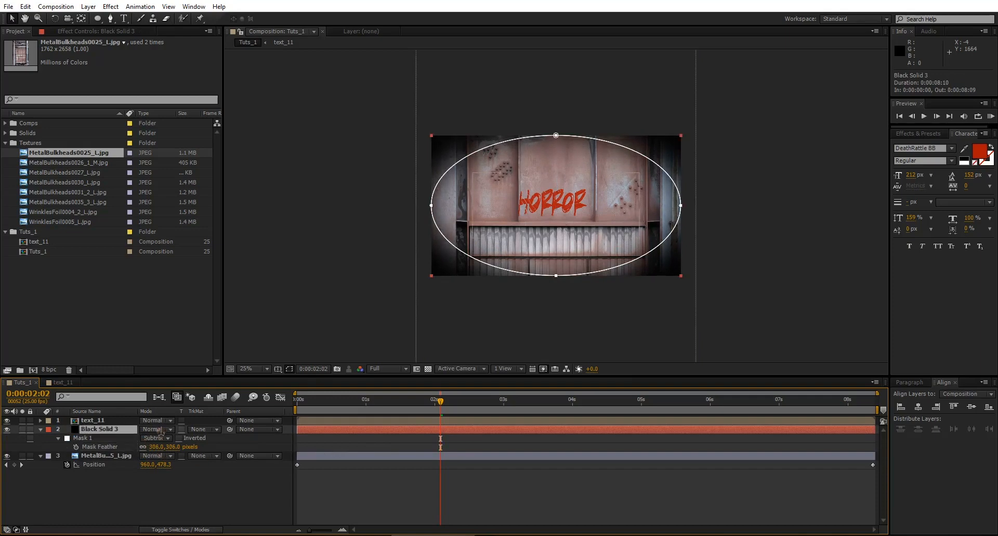
pyautogui.click(155, 429)
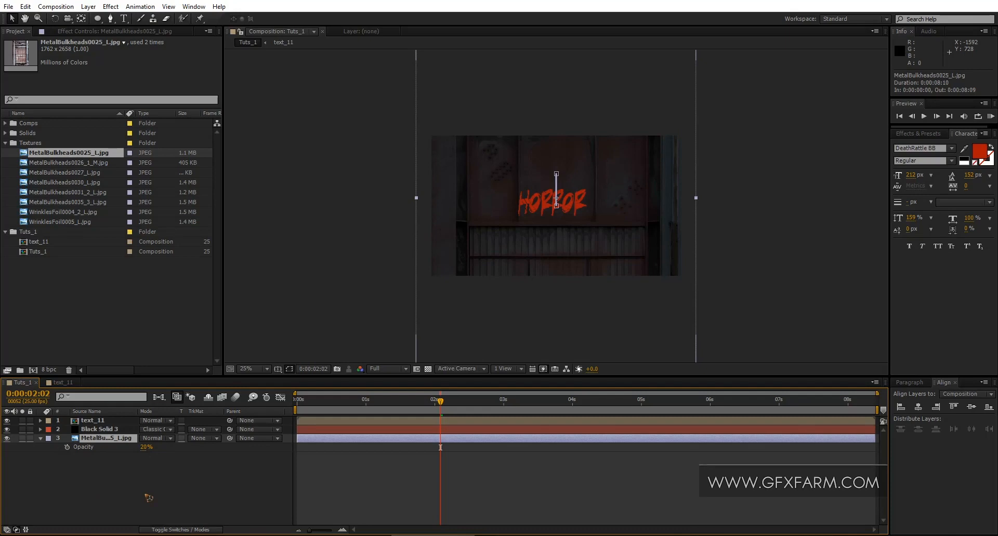
# Create Black Solid 4 and set the bulkhead texture's opacity to 68%
pyautogui.click(88, 6)
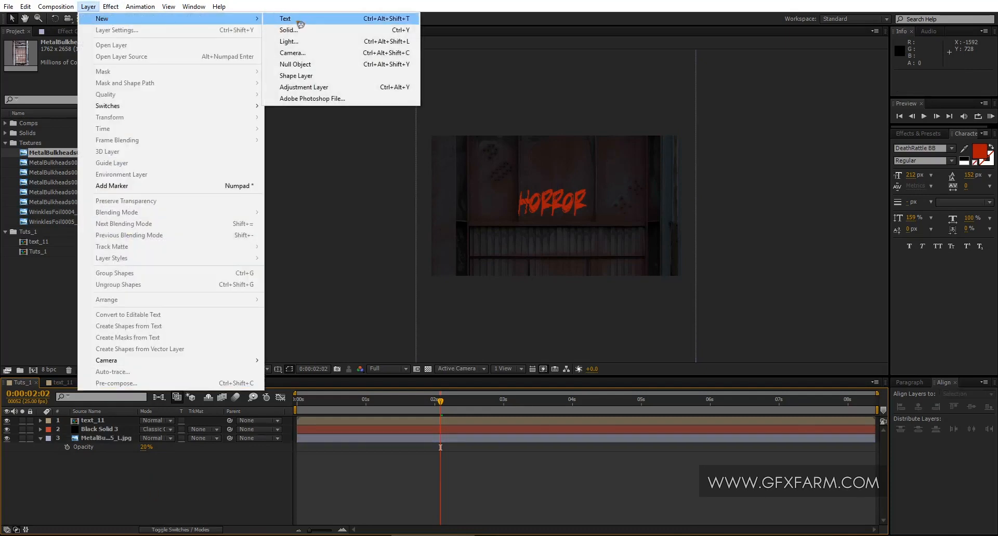
pyautogui.click(288, 31)
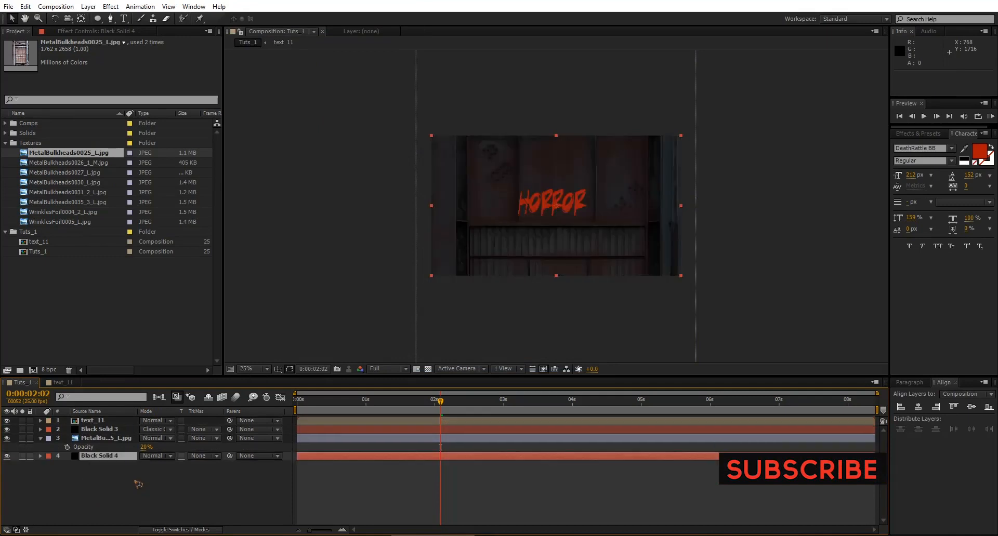
pyautogui.click(106, 438)
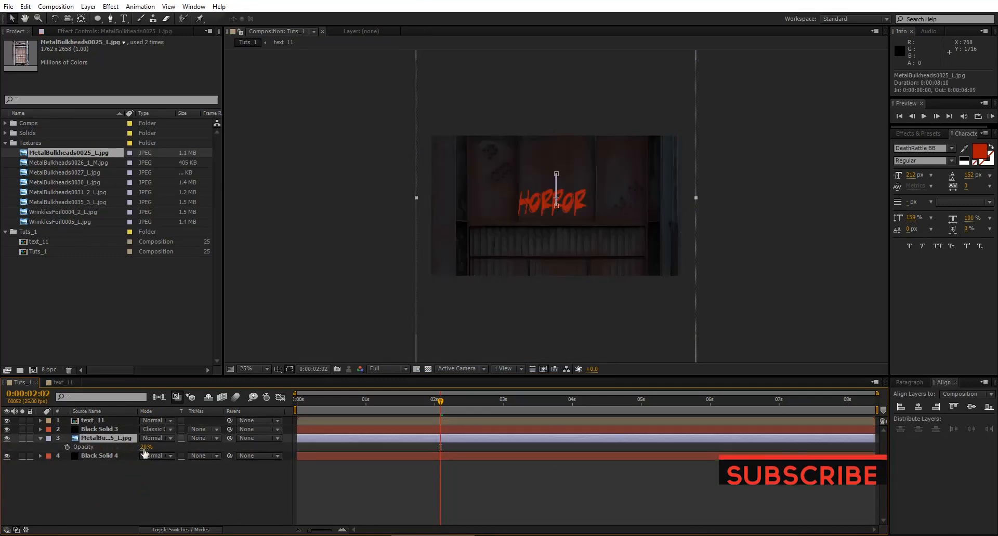
pyautogui.click(99, 429)
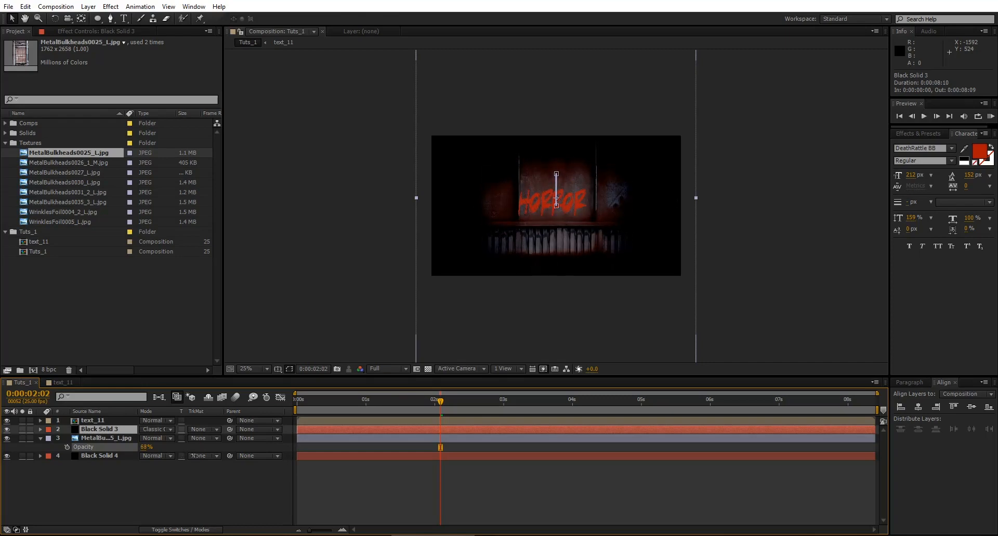
pyautogui.click(106, 438)
pyautogui.write('wiggle(2,20)')
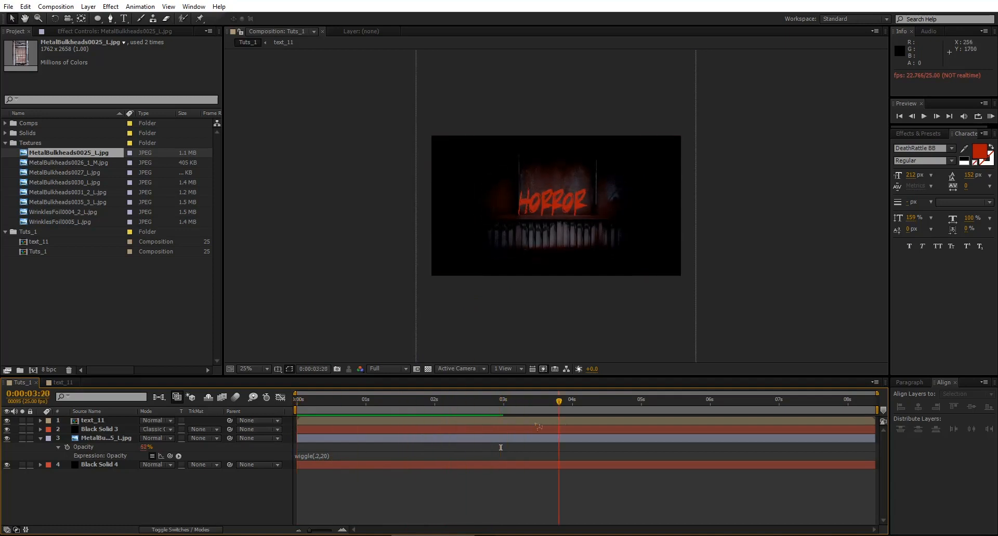
# Stop the preview of the wiggle(2,20) opacity flicker
pyautogui.click(448, 400)
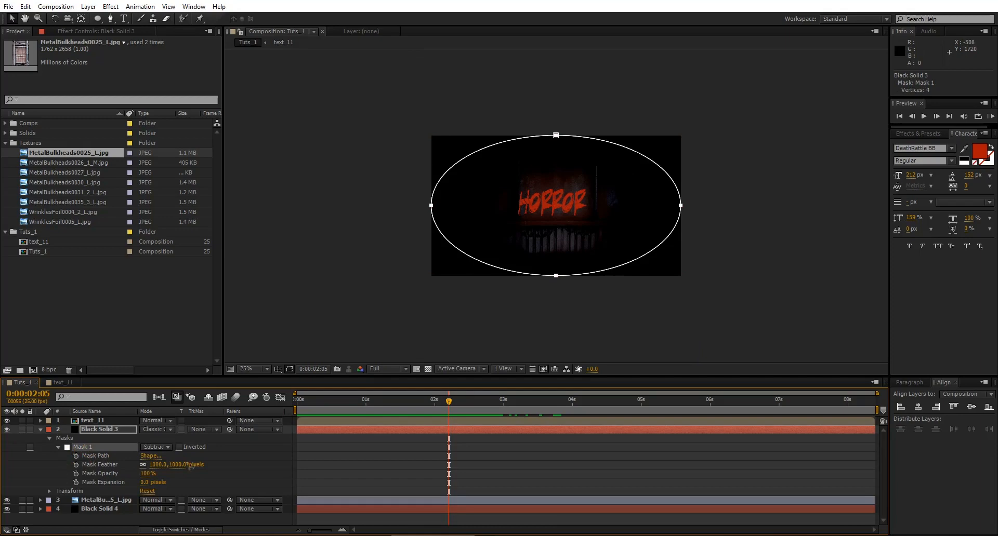
pyautogui.moveTo(655, 210)
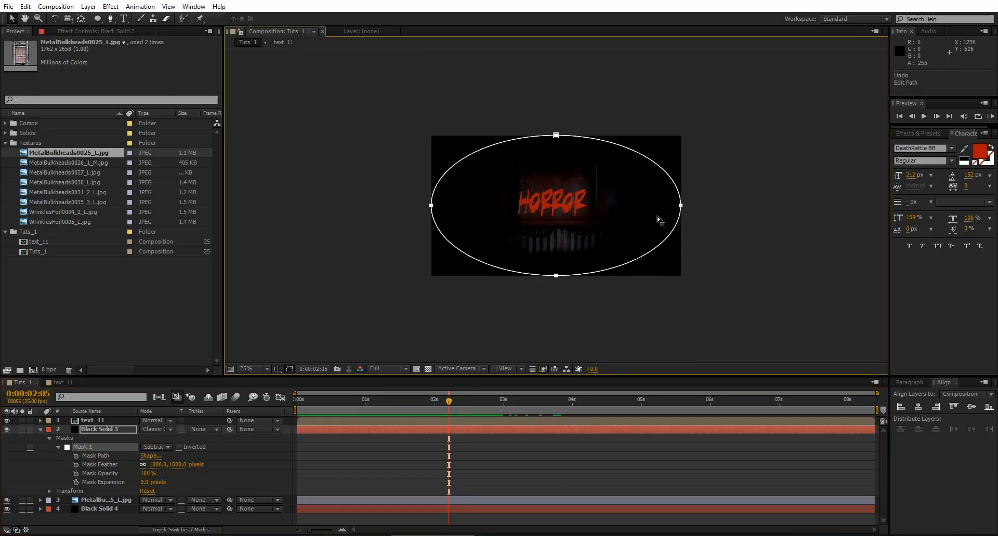
# Drag Black Solid 3's Mask 1 vertices into a lopsided outline around HORROR
pyautogui.moveTo(681, 205); pyautogui.dragTo(663, 187)
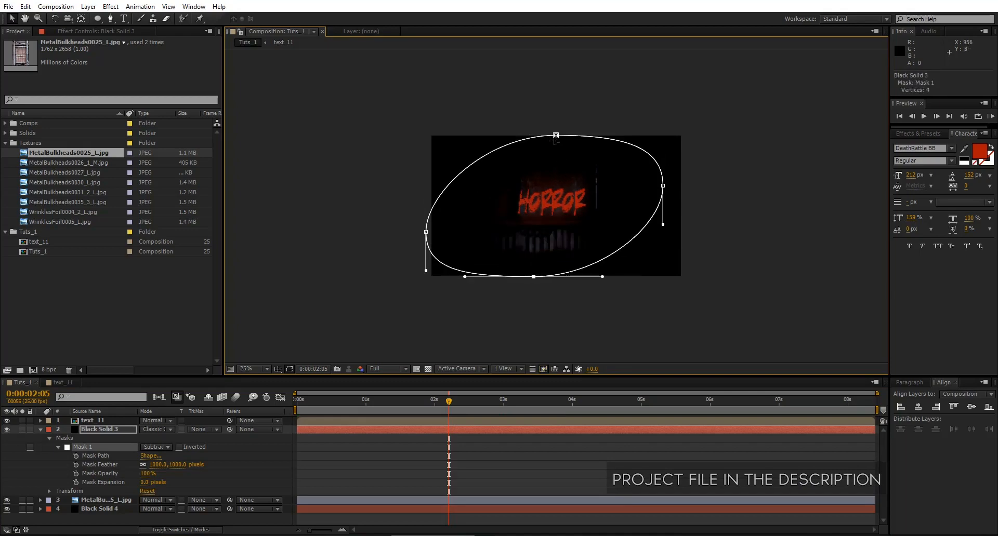
pyautogui.moveTo(555, 136); pyautogui.dragTo(535, 142)
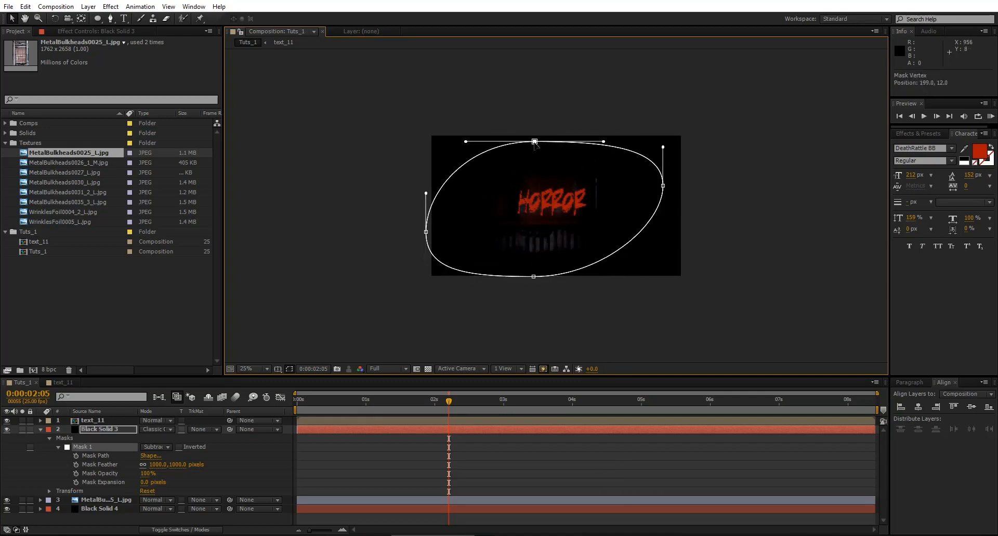
pyautogui.moveTo(533, 142); pyautogui.dragTo(516, 139)
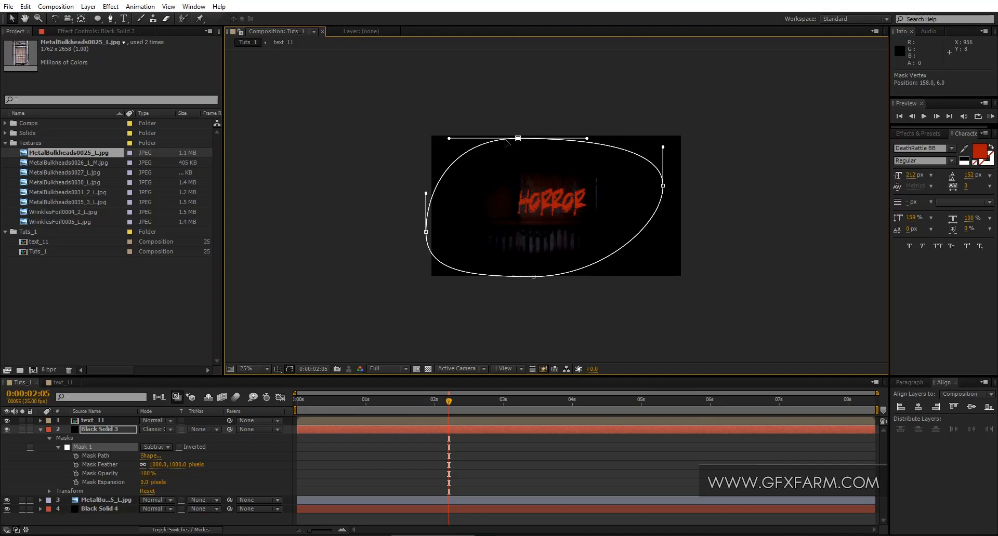
pyautogui.moveTo(517, 138); pyautogui.dragTo(463, 134)
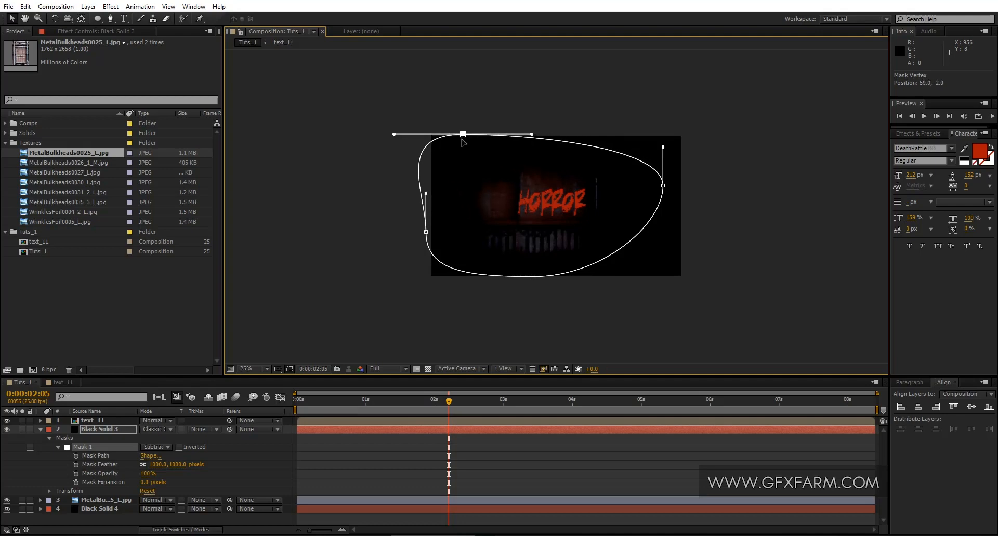
pyautogui.moveTo(463, 134); pyautogui.dragTo(459, 142)
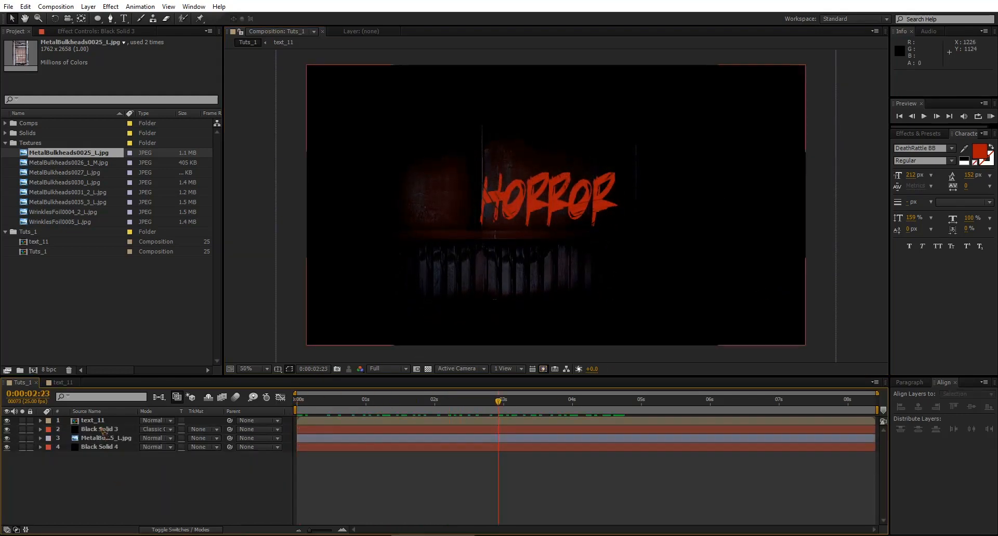
# Move the HORROR title lower right and keyframe its position rising from start to end
pyautogui.click(92, 421)
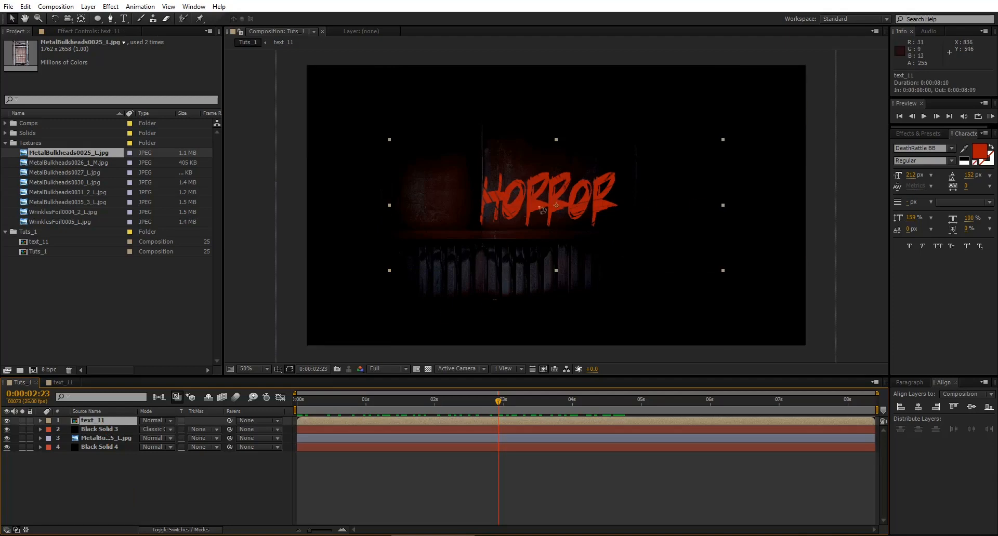
pyautogui.moveTo(551, 226)
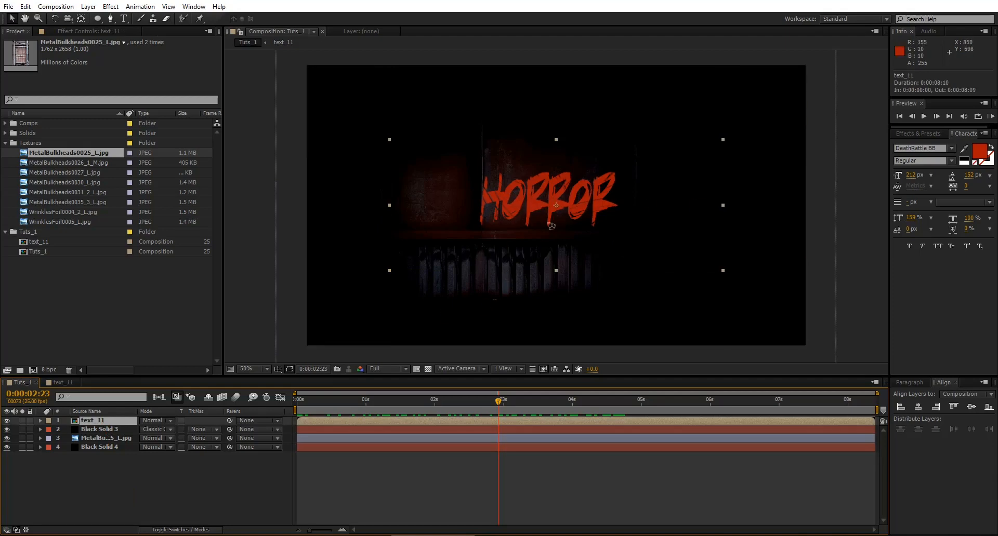
pyautogui.moveTo(584, 211)
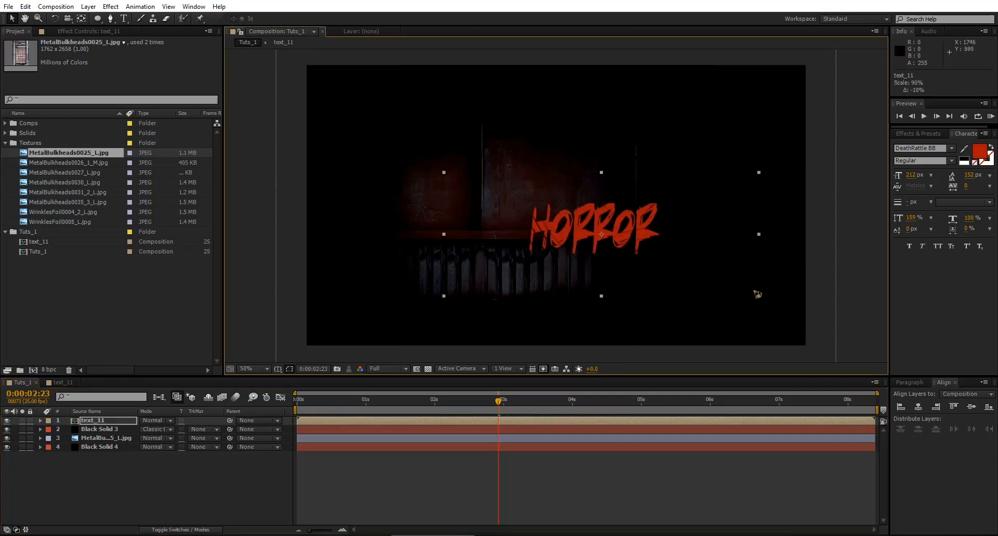
pyautogui.moveTo(592, 229); pyautogui.dragTo(538, 210)
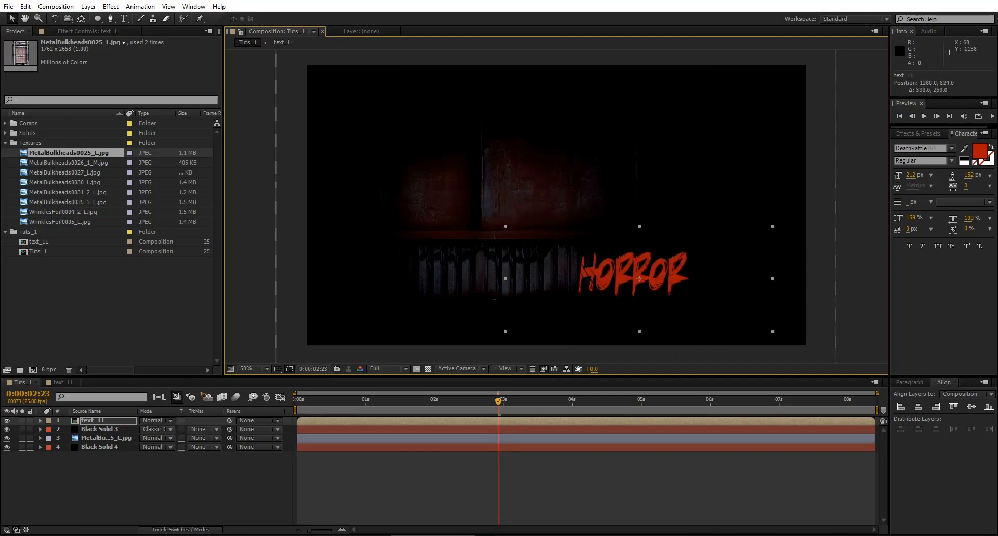
pyautogui.click(360, 400)
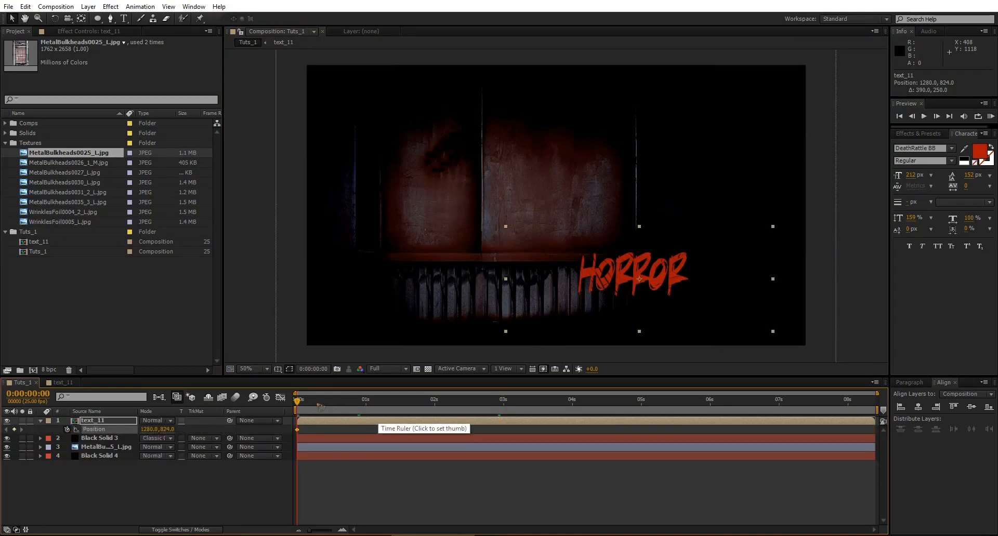
pyautogui.click(816, 400)
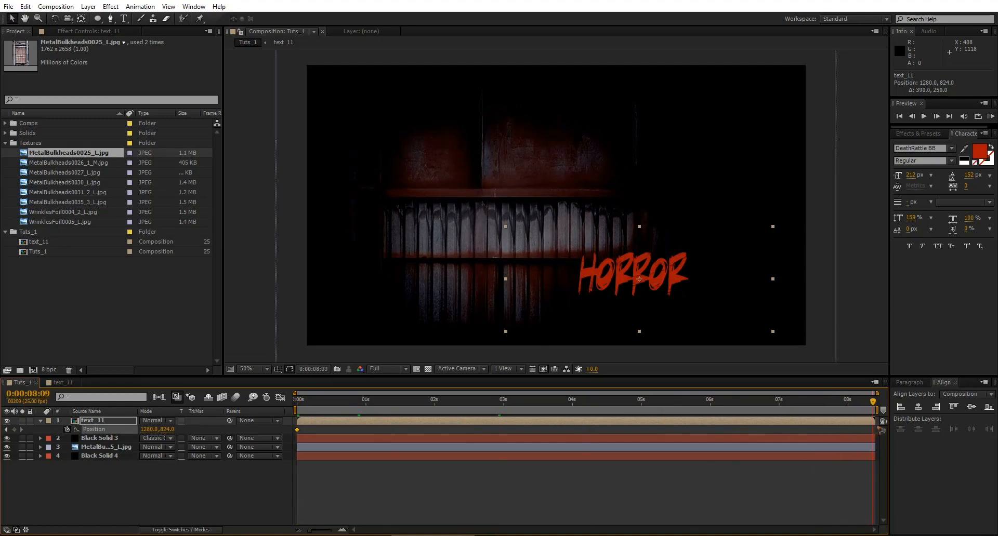
pyautogui.moveTo(638, 280); pyautogui.dragTo(638, 257)
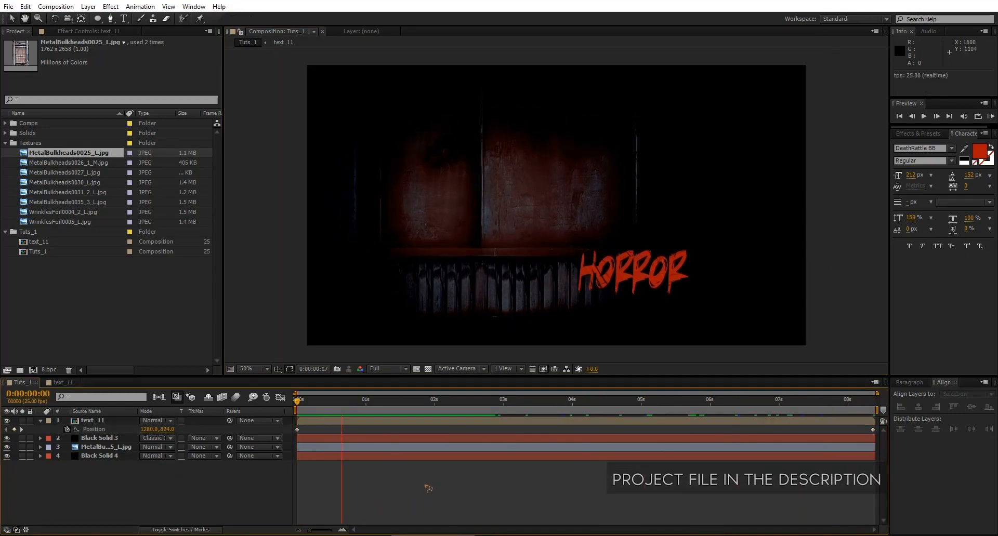
pyautogui.click(414, 400)
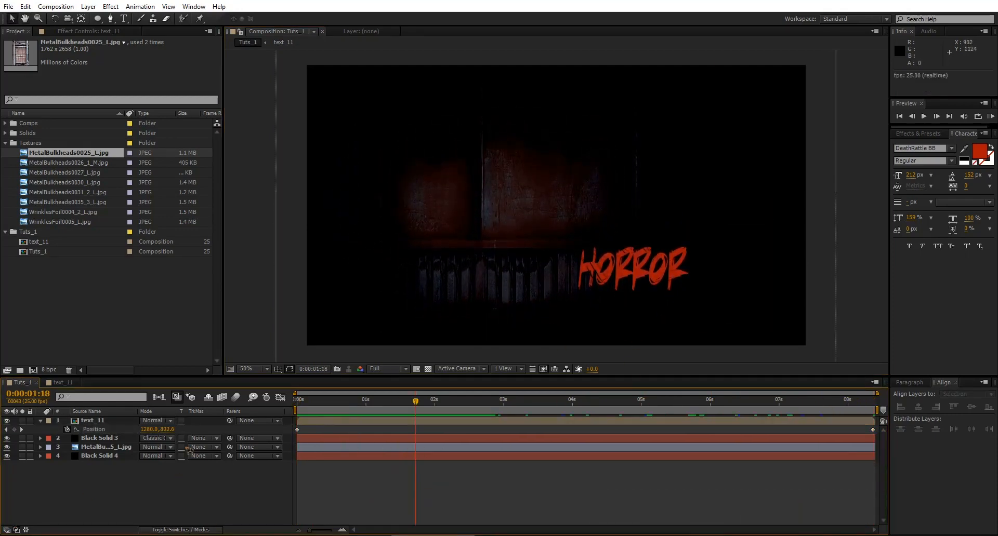
pyautogui.click(93, 420)
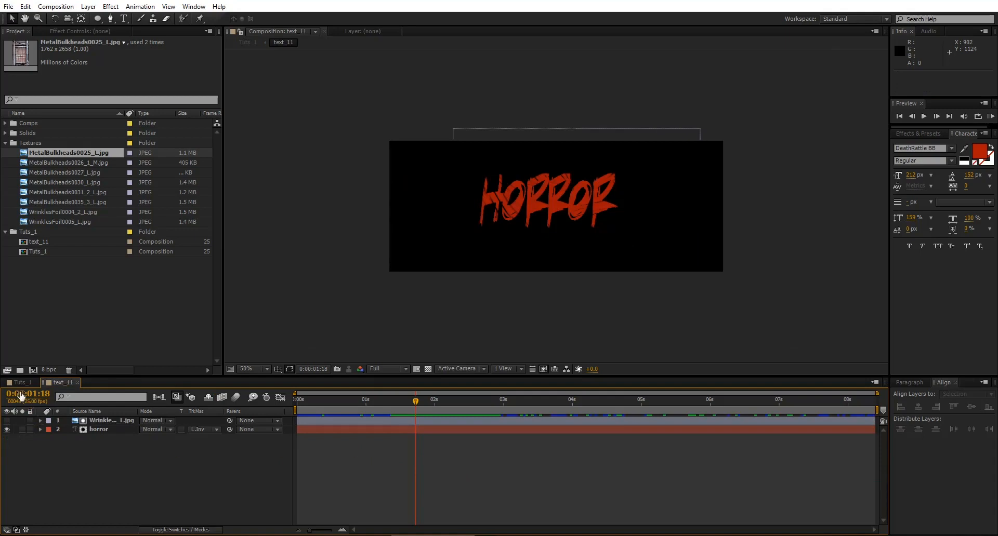
# Rename the text_11 comp to text_1 and open it
pyautogui.click(19, 383)
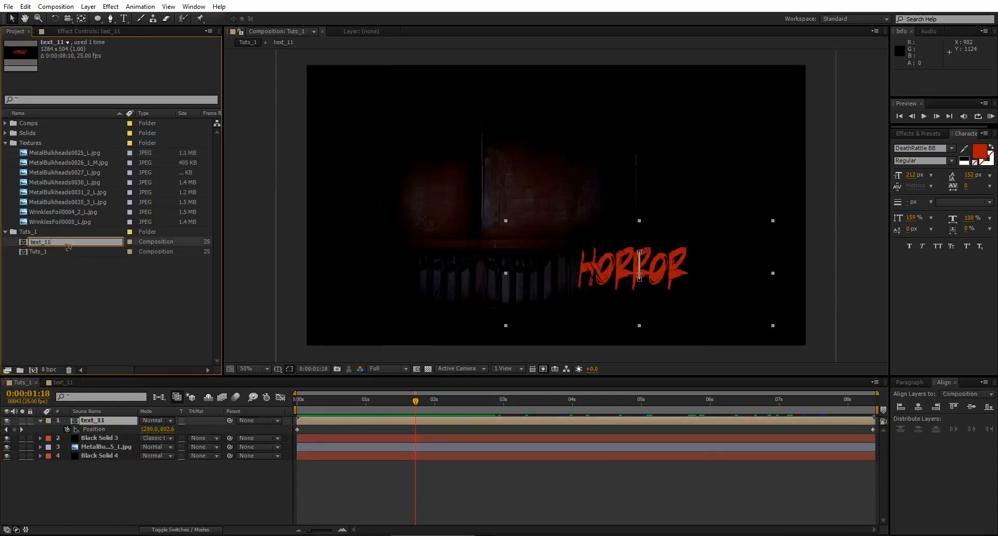
pyautogui.write('text_1')
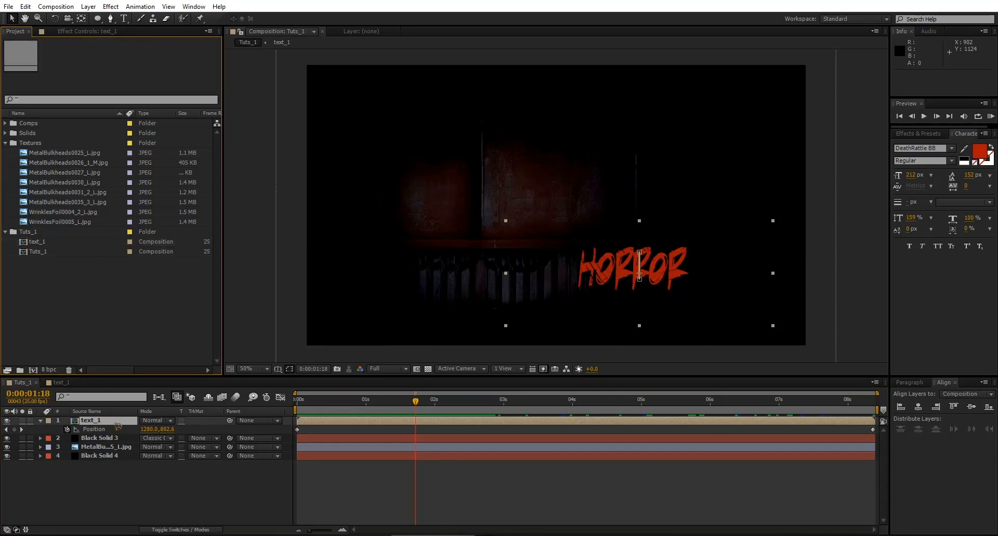
pyautogui.doubleClick(38, 241)
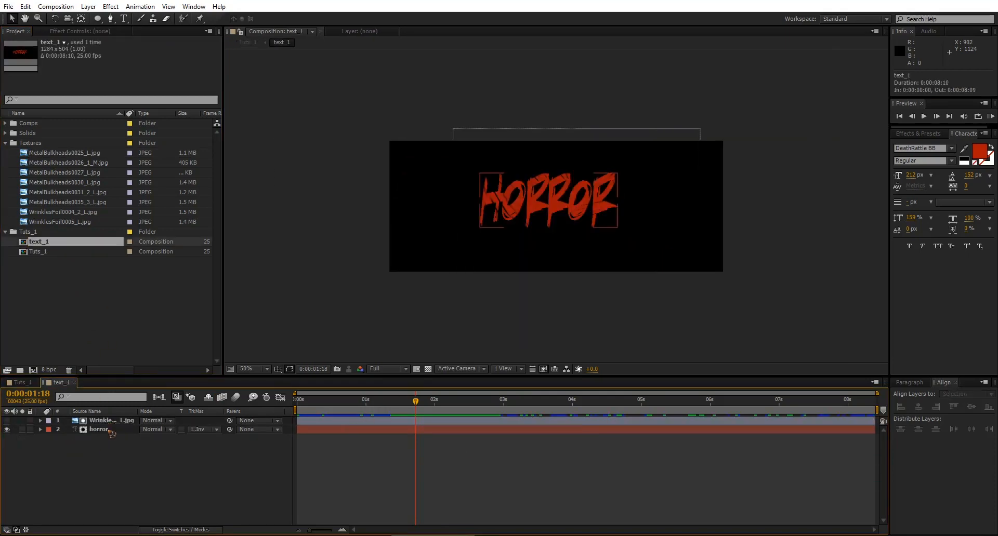
# Select the horror text layer and expand Animation Presets > Text > Blurs
pyautogui.click(99, 428)
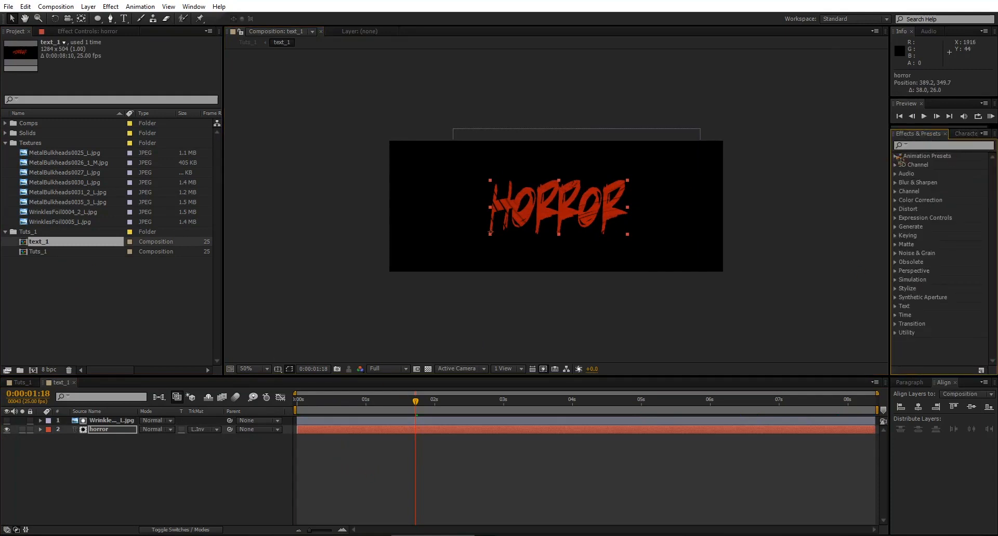
pyautogui.click(898, 156)
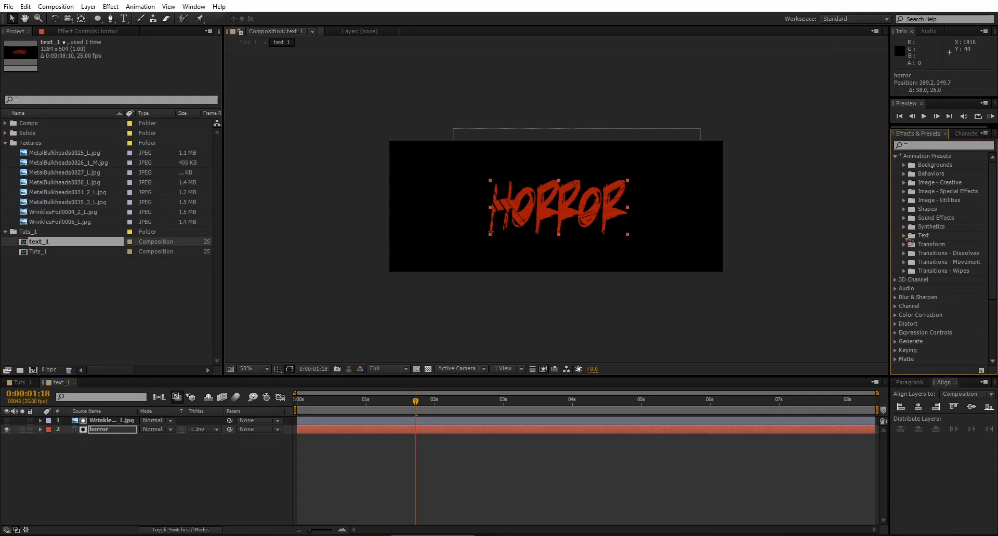
pyautogui.click(905, 236)
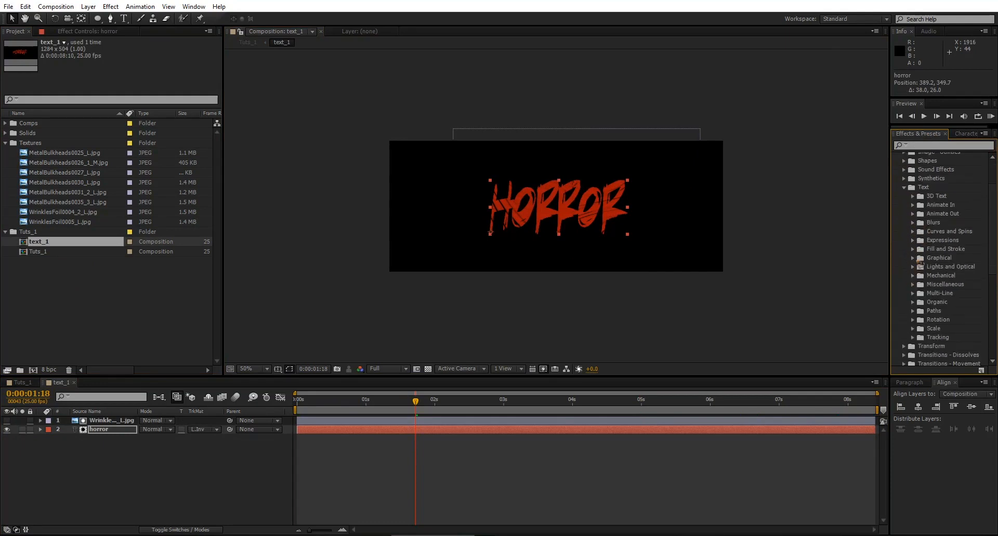
pyautogui.click(912, 222)
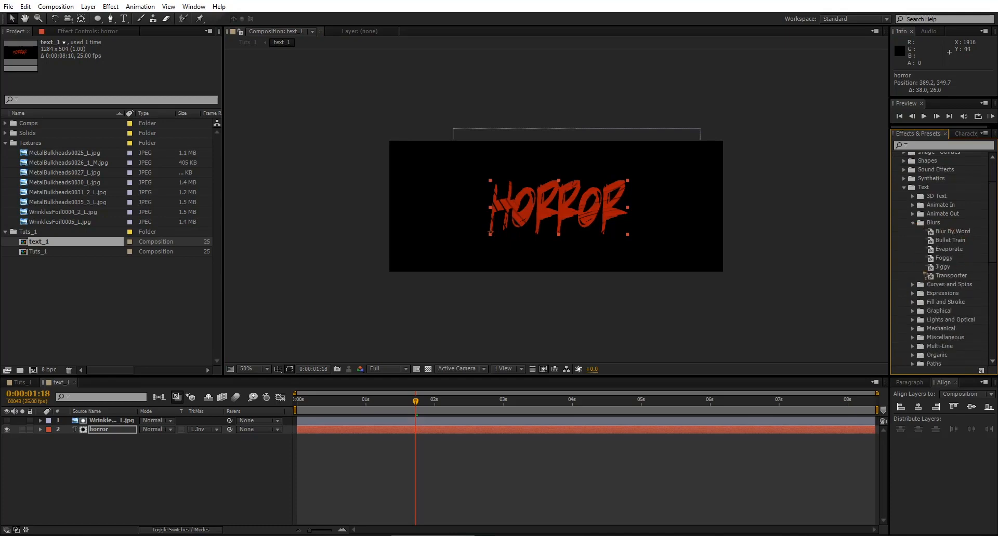
# Apply the Evaporate preset, scrub to check it, and return to Tuts_1
pyautogui.press('Home')
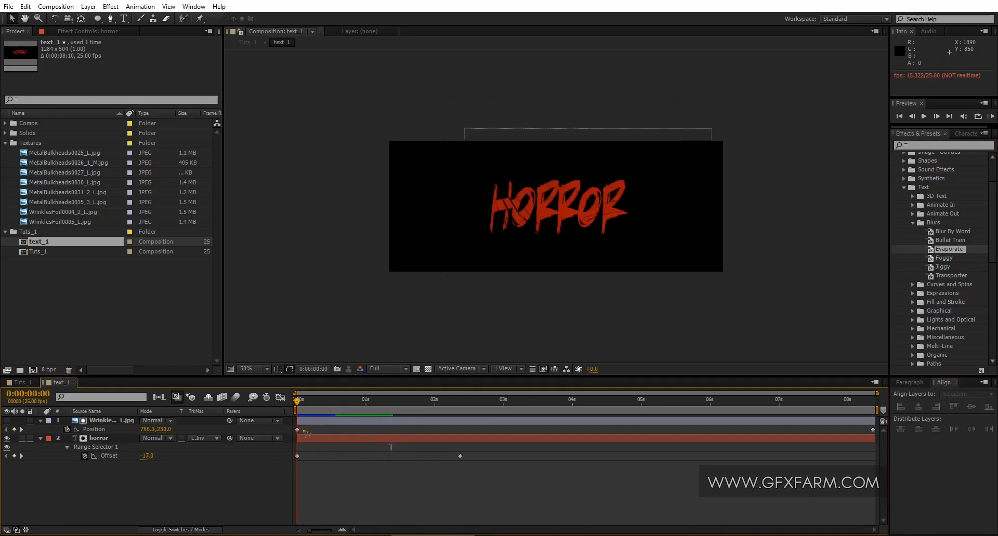
pyautogui.moveTo(299, 399); pyautogui.dragTo(340, 400)
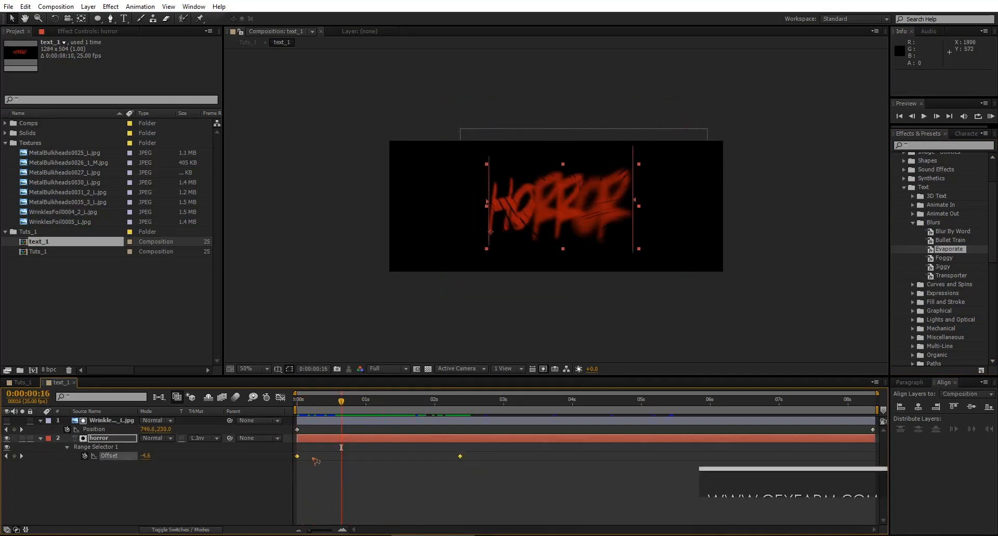
pyautogui.rightClick(317, 460)
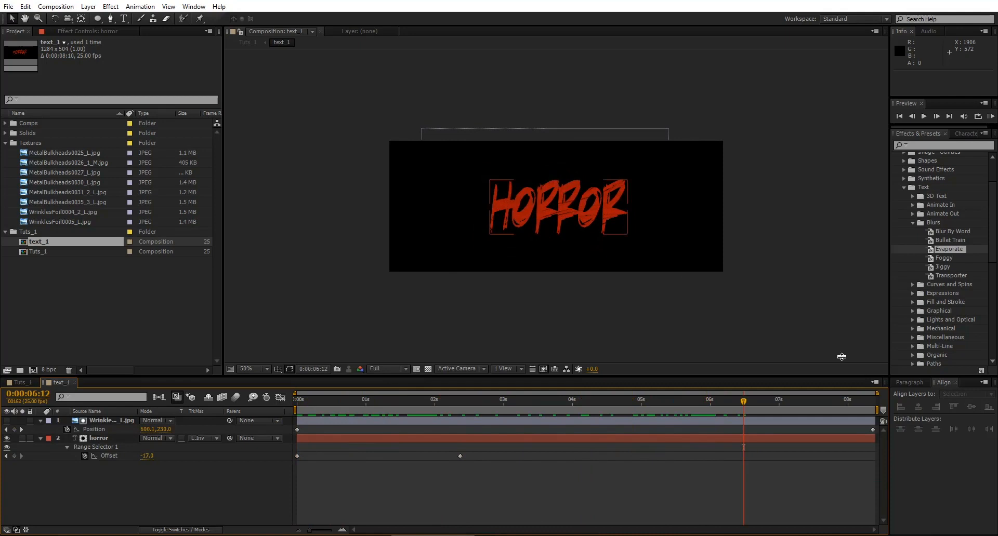
pyautogui.doubleClick(949, 249)
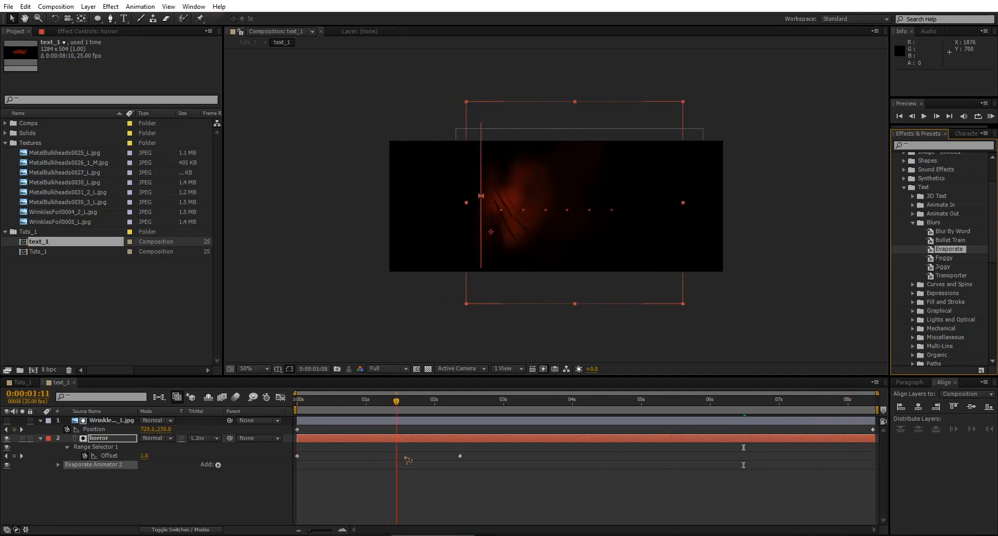
pyautogui.moveTo(395, 399); pyautogui.dragTo(448, 400)
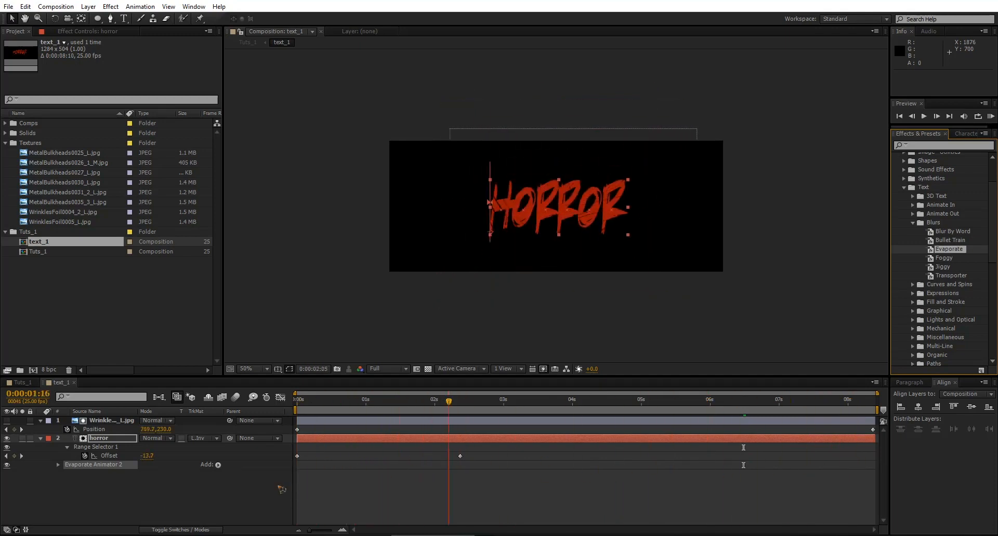
pyautogui.click(21, 383)
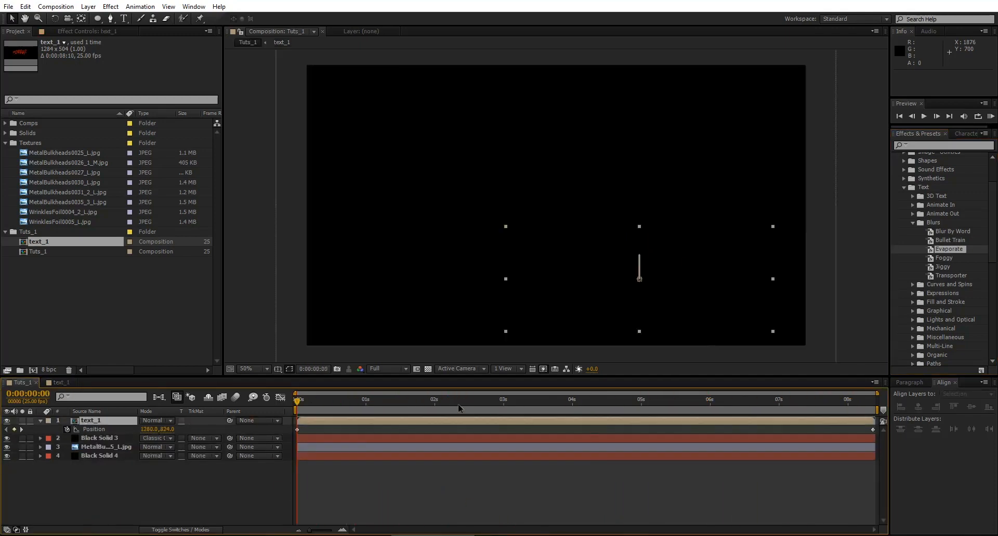
# Add a red Drop Shadow to HORROR: distance 32, softness 27, opacity 32%
pyautogui.click(923, 116)
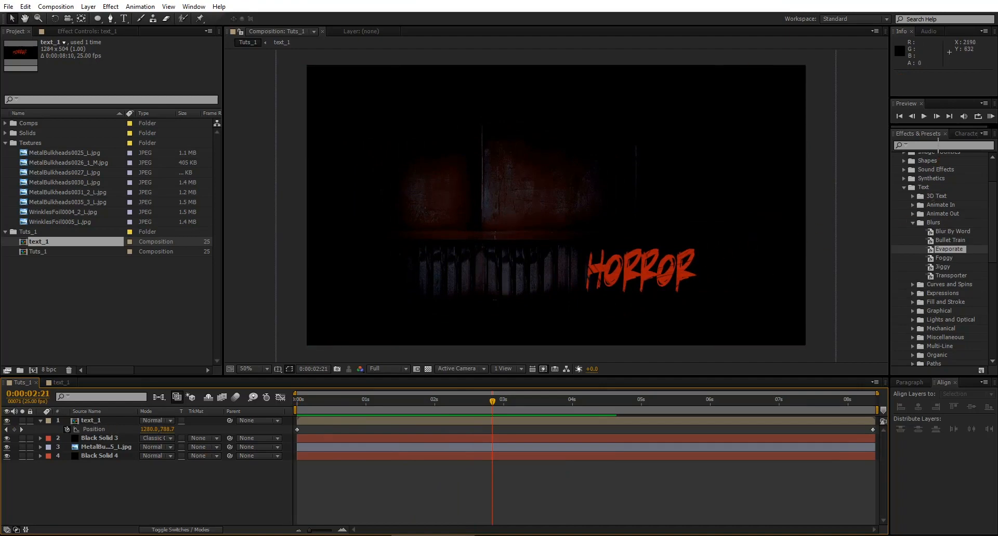
pyautogui.write('drop')
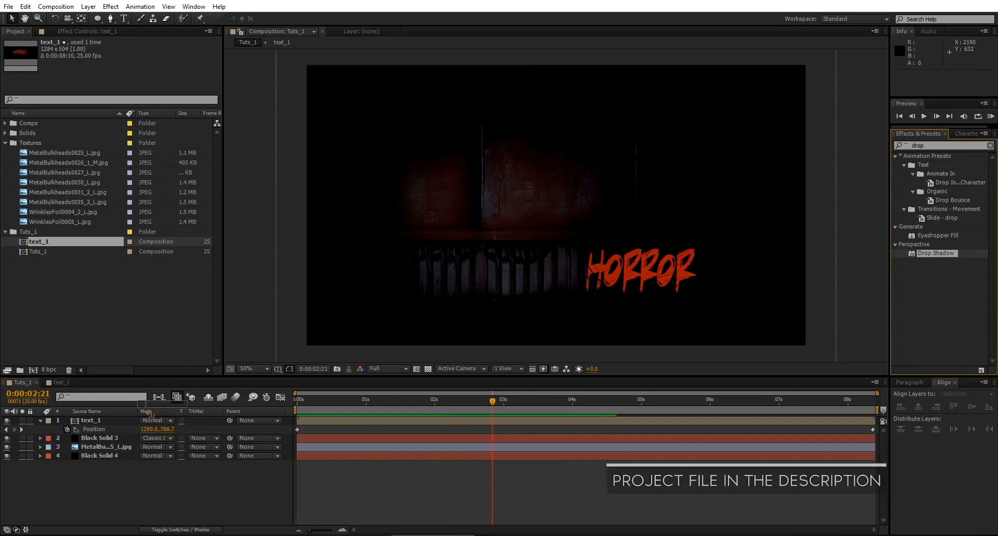
pyautogui.doubleClick(936, 253)
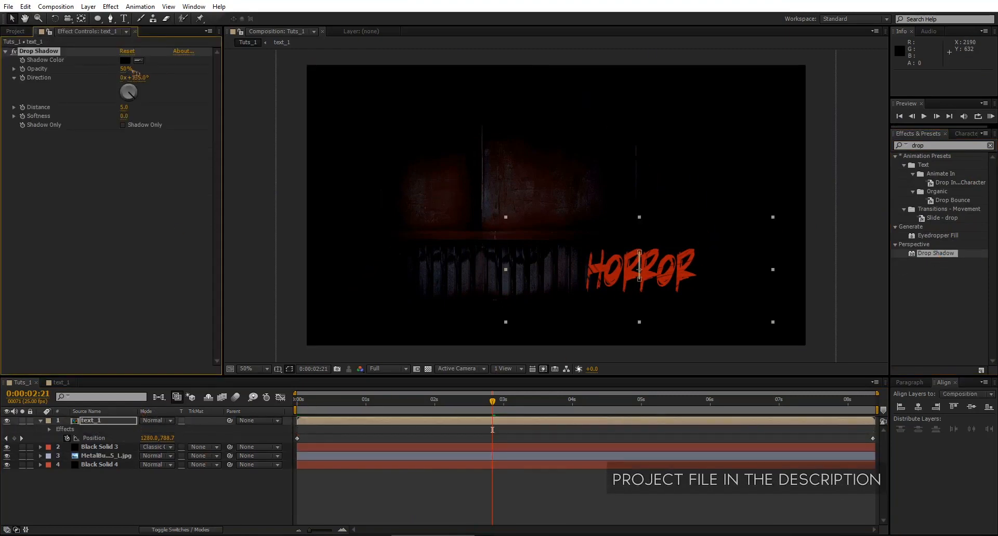
pyautogui.click(125, 60)
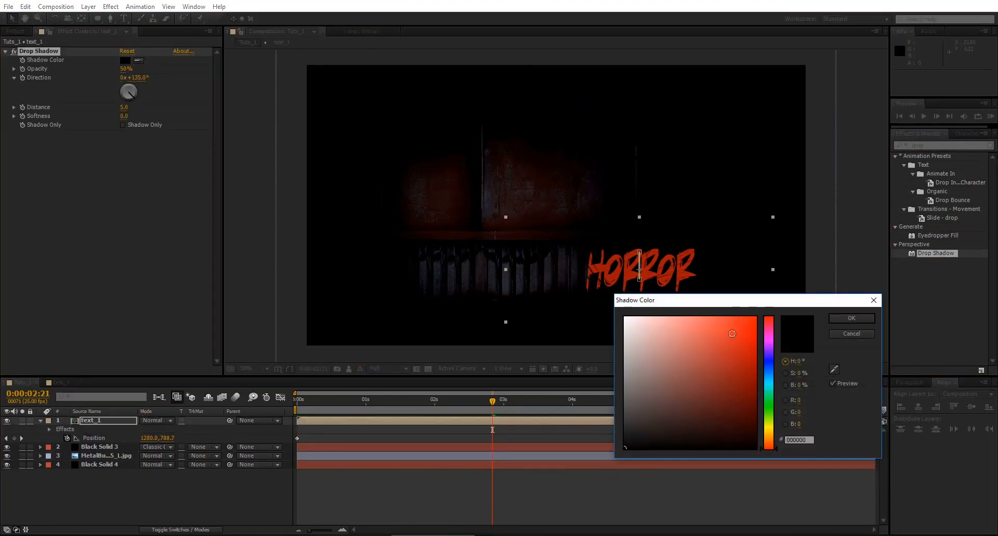
pyautogui.click(851, 318)
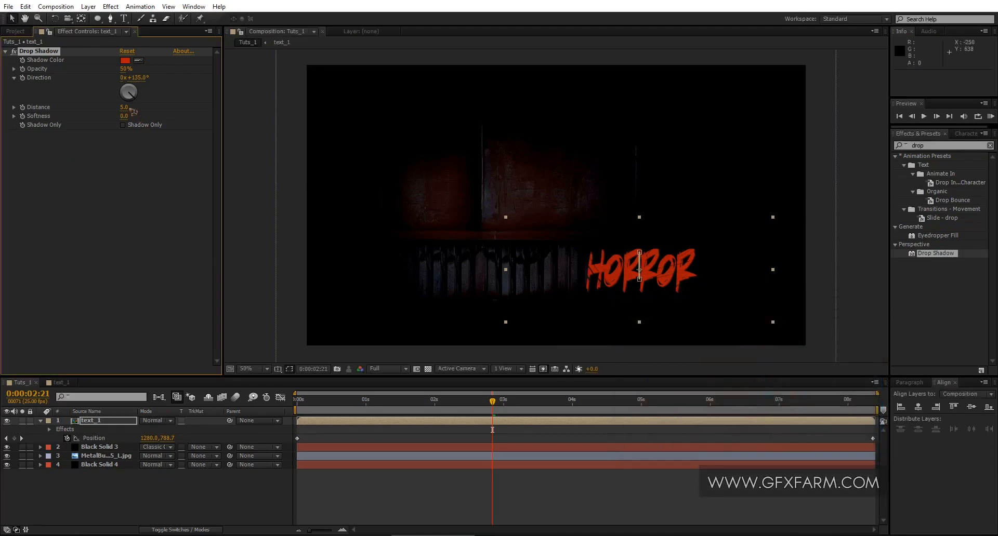
pyautogui.moveTo(124, 106); pyautogui.dragTo(137, 106)
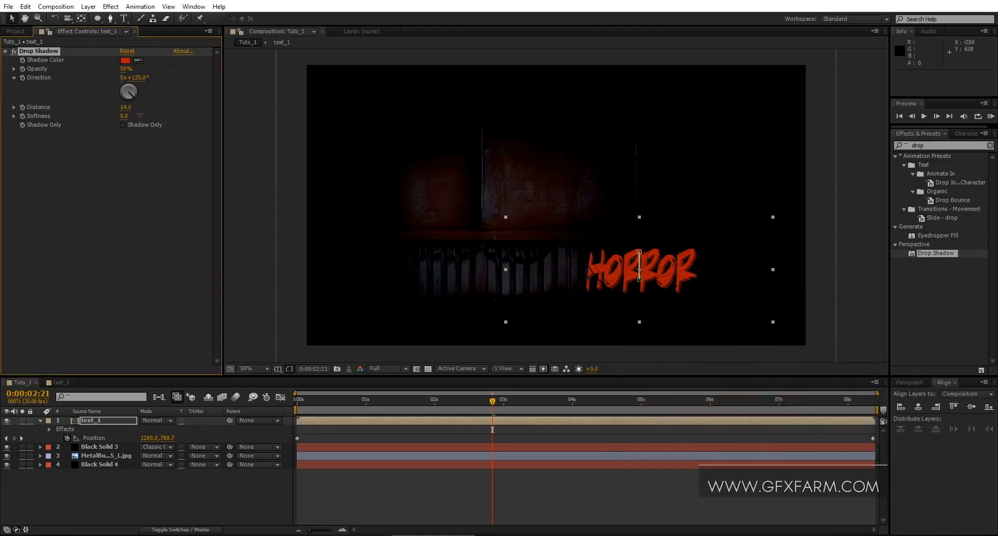
pyautogui.moveTo(125, 107); pyautogui.dragTo(134, 107)
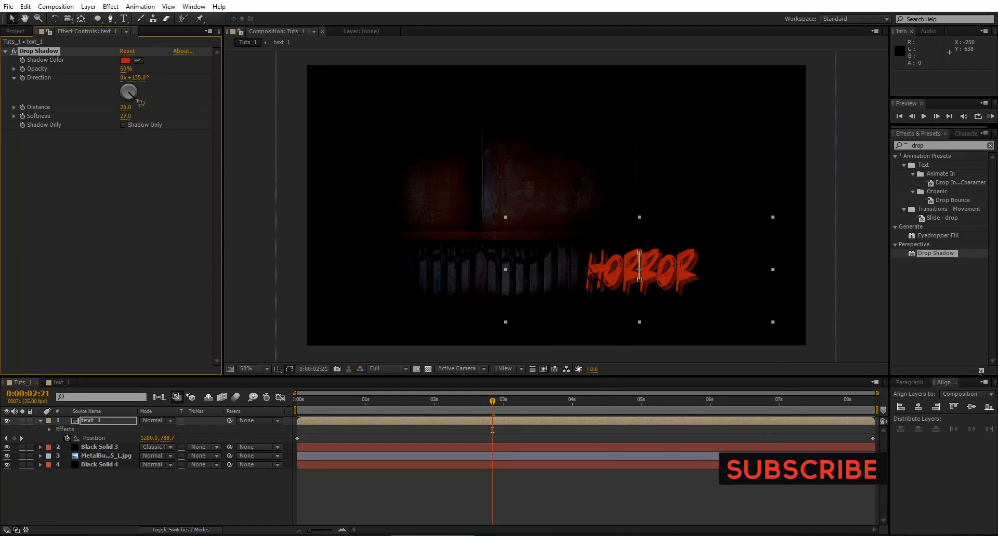
pyautogui.moveTo(125, 68); pyautogui.dragTo(125, 69)
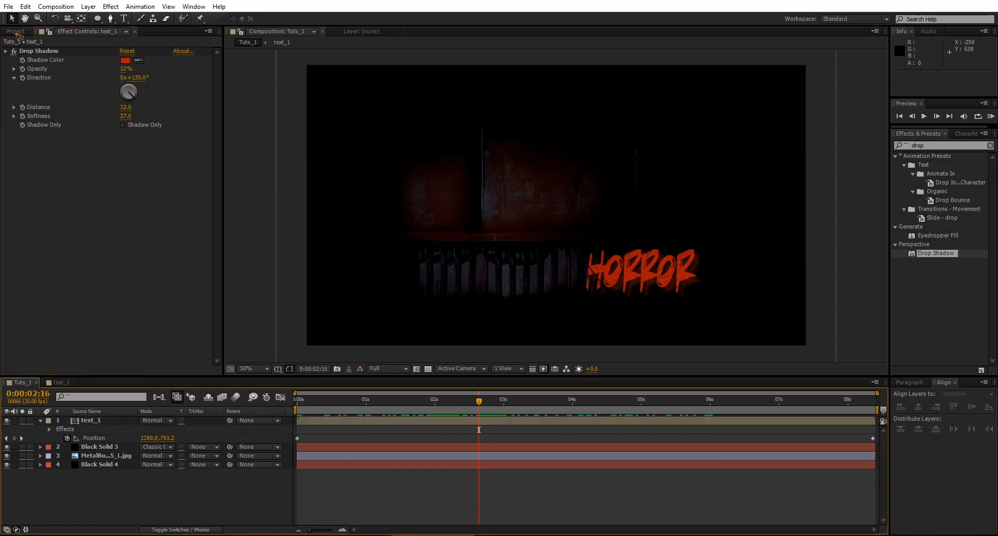
# Add MetalBulkheads0035_3_L.jpg to Tuts_1 in Classic Color Dodge mode and scrub the preview
pyautogui.click(14, 31)
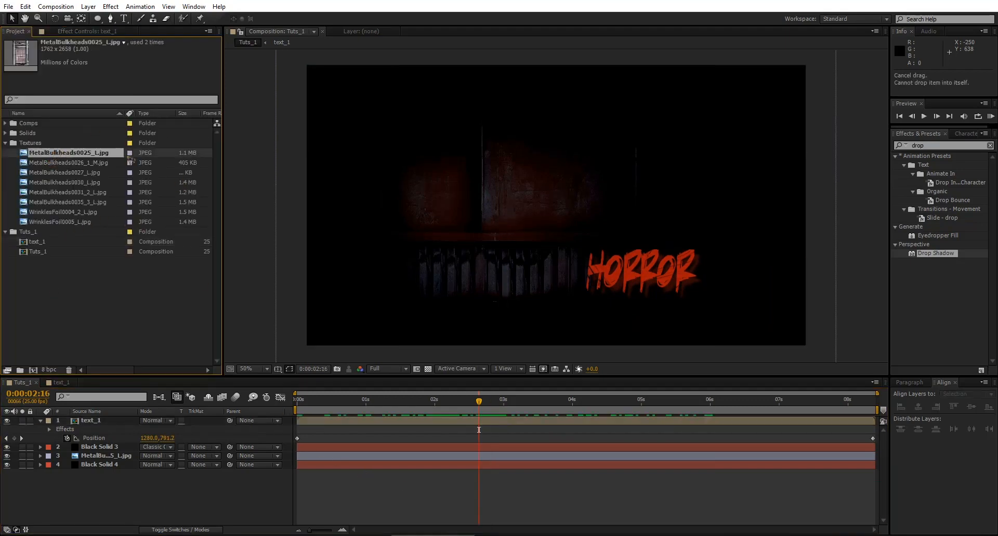
pyautogui.click(64, 212)
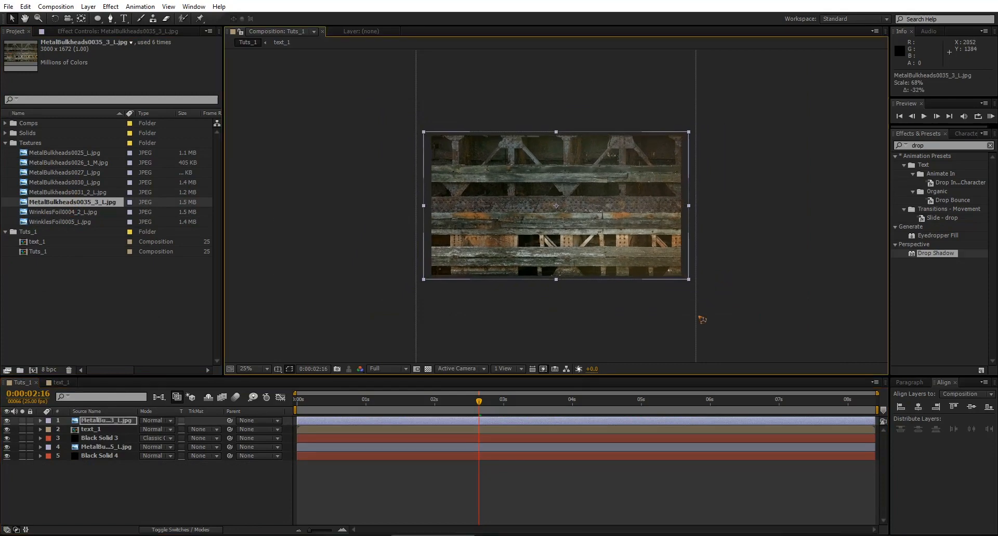
pyautogui.click(155, 421)
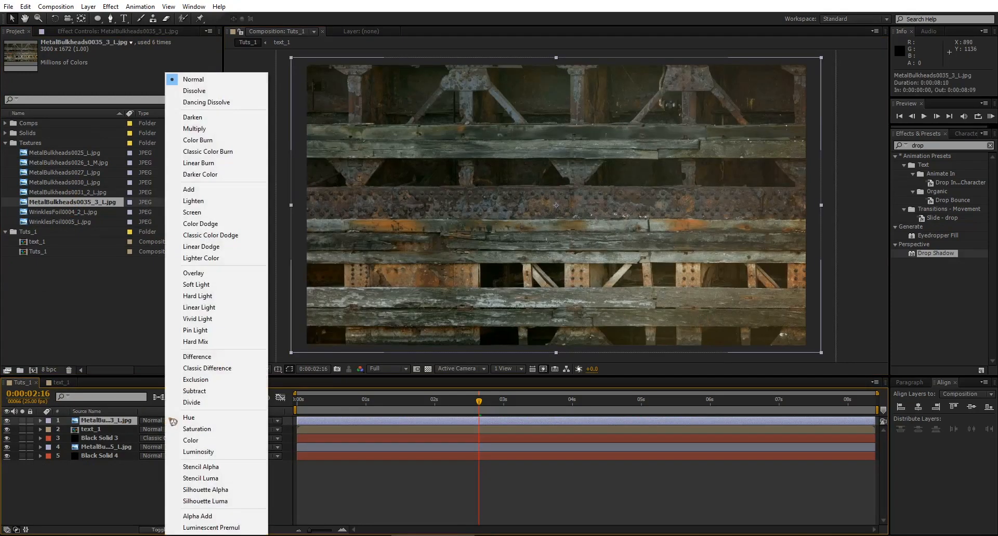
pyautogui.moveTo(211, 235)
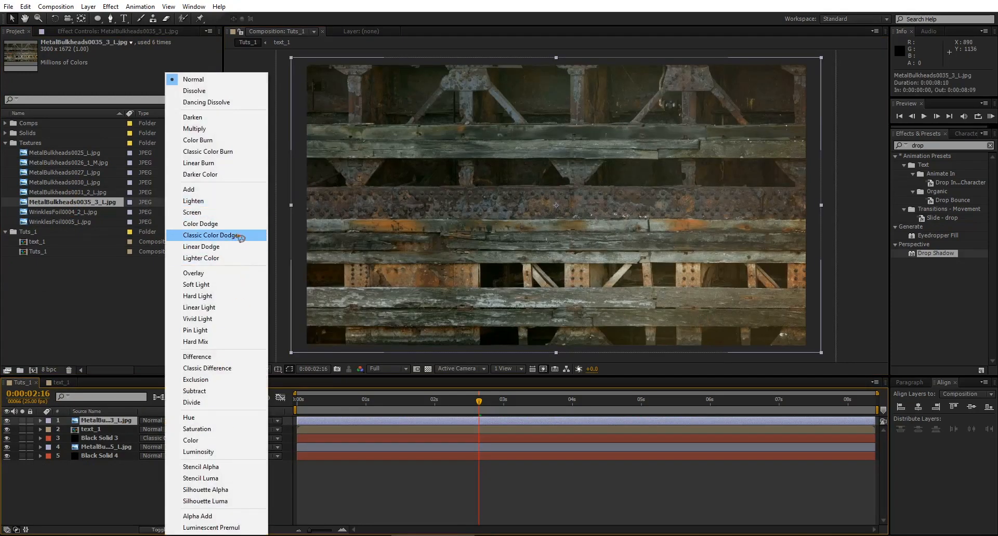
pyautogui.click(214, 235)
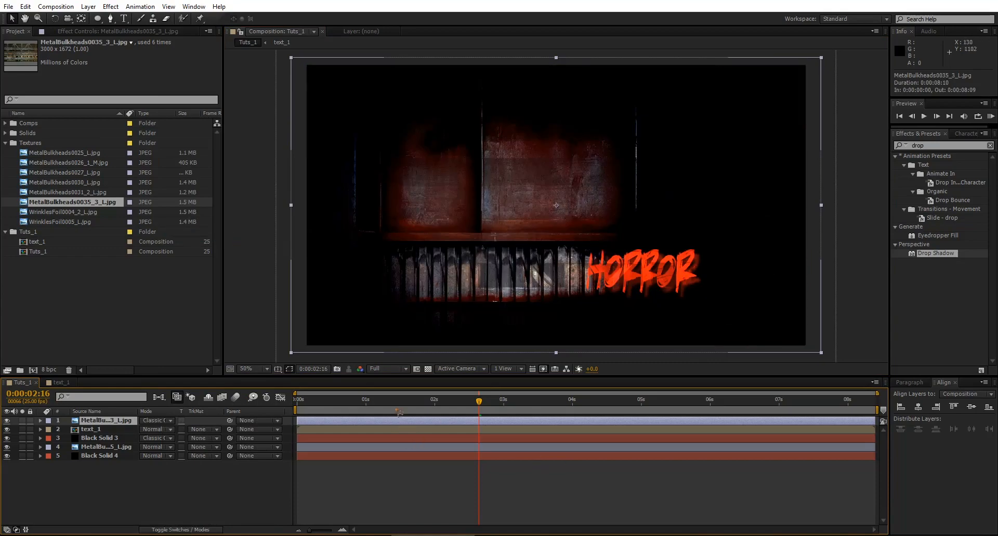
pyautogui.moveTo(478, 399); pyautogui.dragTo(407, 399)
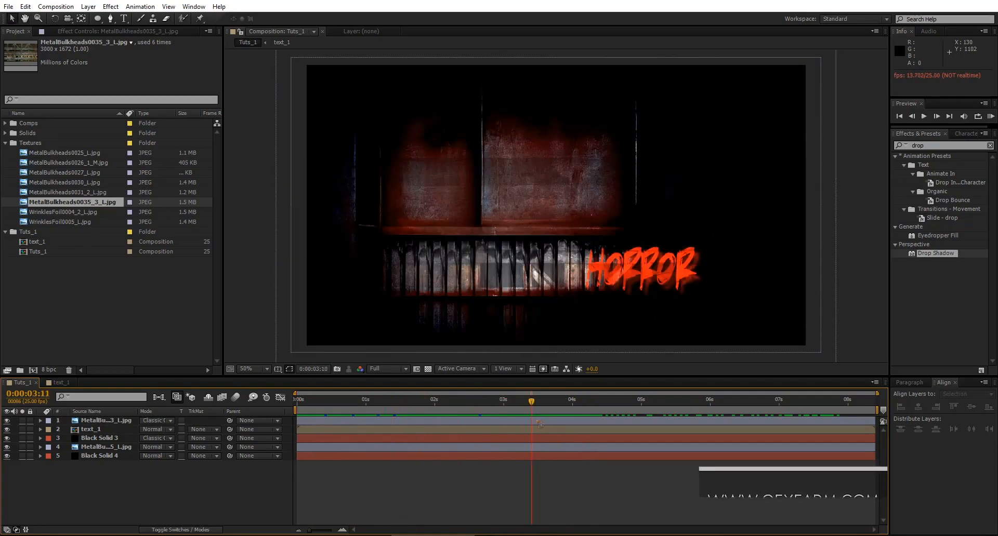
# Duplicate Tuts_1 as Tuts_2, replace its text_1 layer with text_2, and open text_2
pyautogui.click(31, 232)
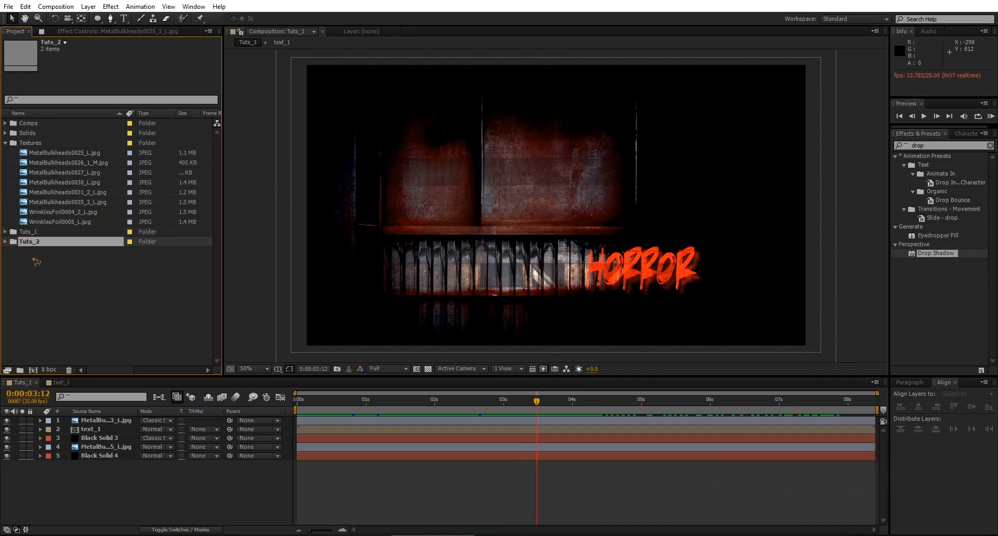
pyautogui.click(6, 242)
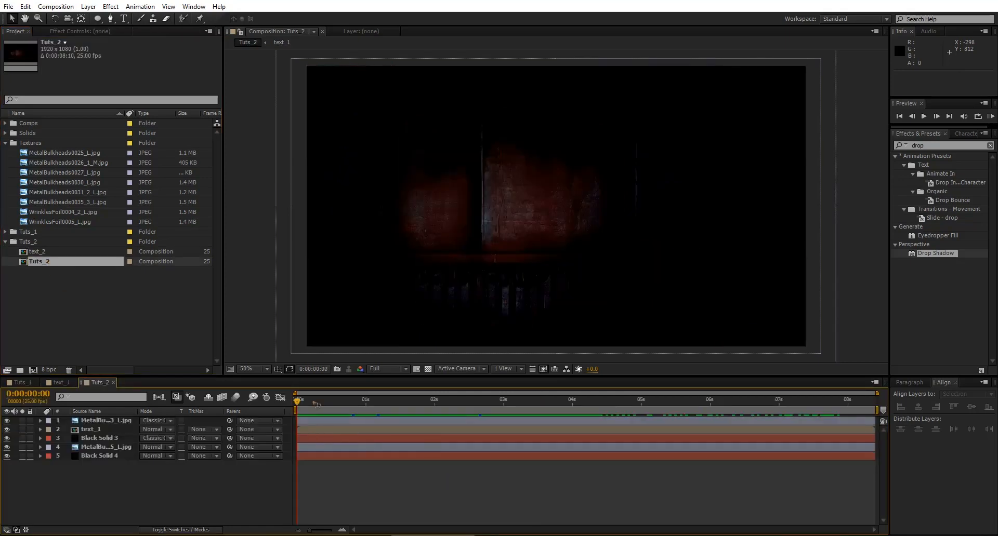
pyautogui.click(571, 401)
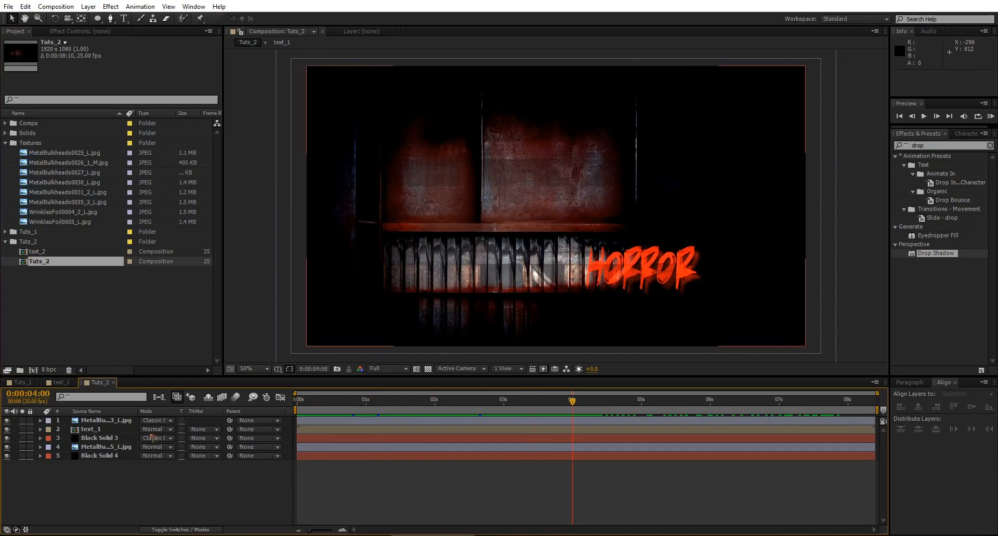
pyautogui.click(91, 428)
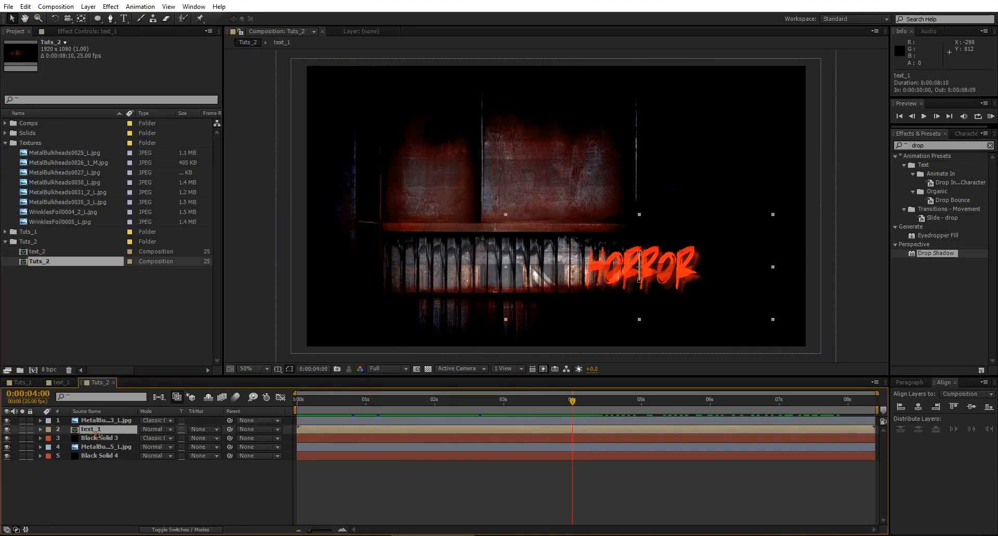
pyautogui.click(38, 251)
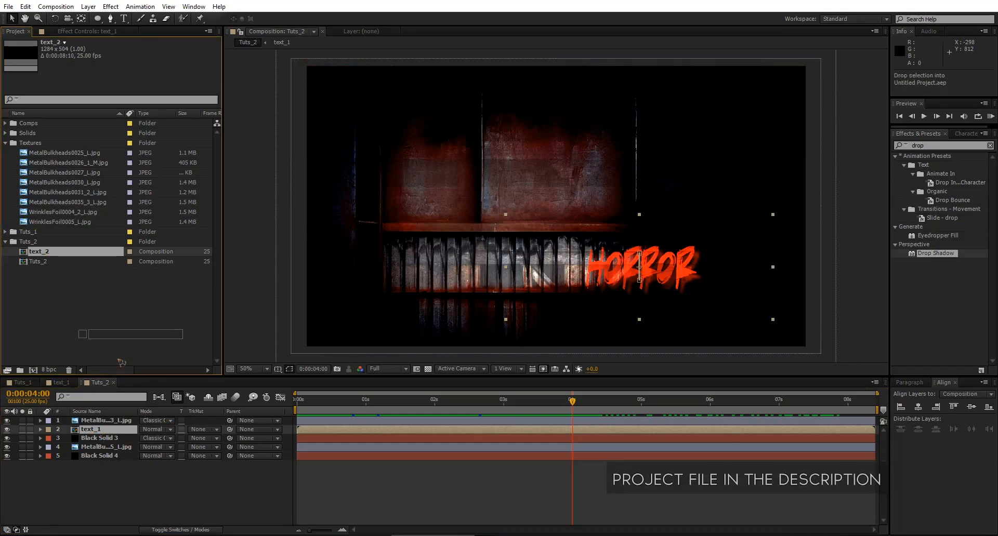
pyautogui.click(91, 429)
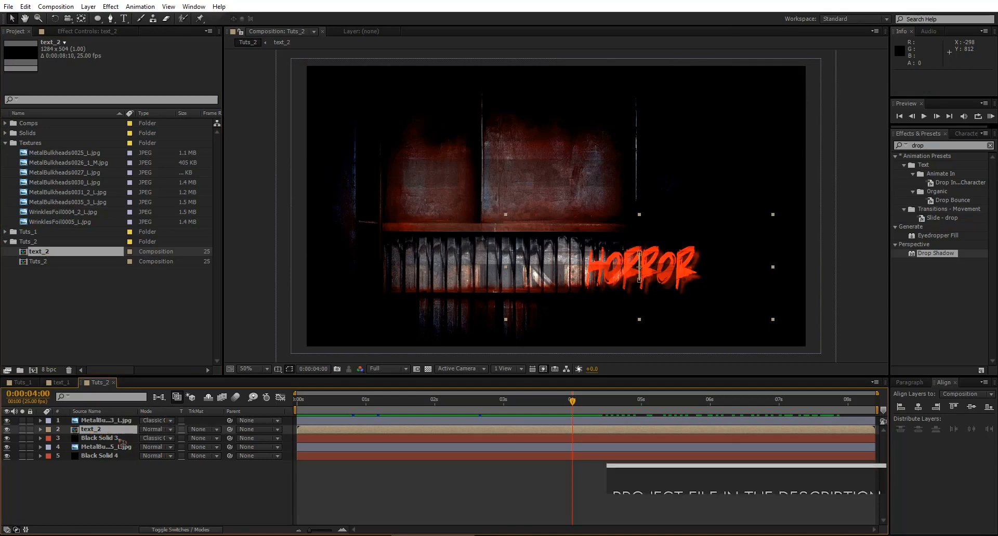
pyautogui.doubleClick(38, 252)
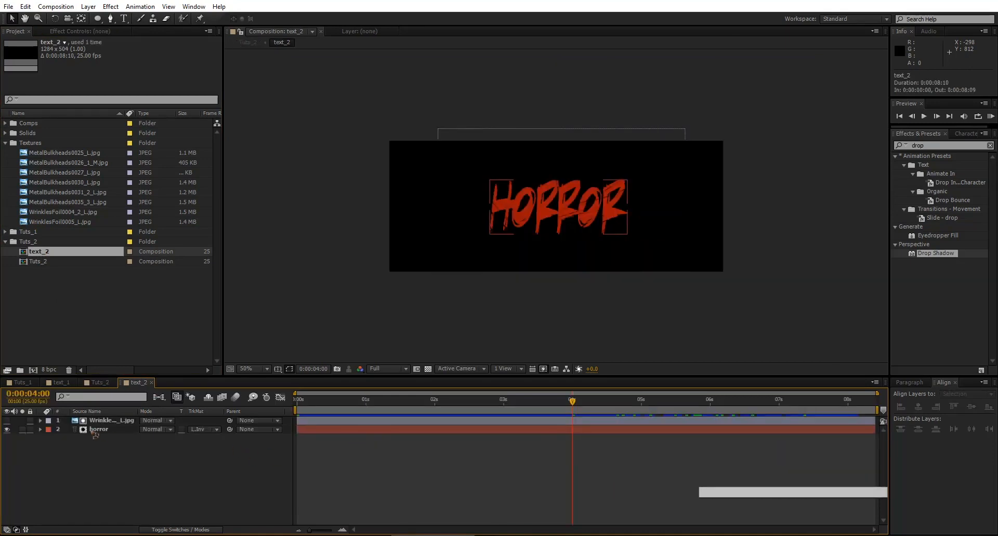
# Retitle the duplicated HORROR text as MOVIE and preview it animating in Tuts_2
pyautogui.click(99, 429)
pyautogui.write('movie')
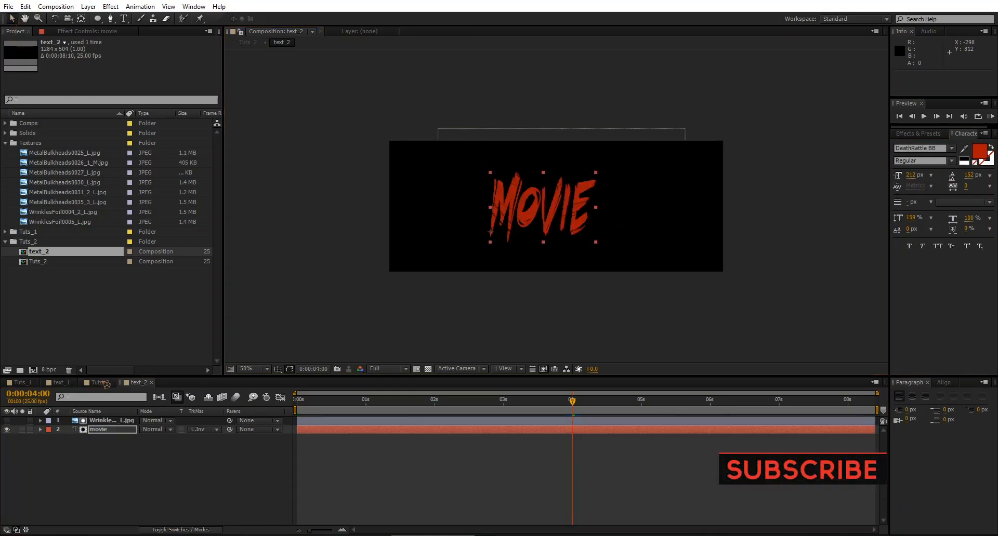
pyautogui.click(99, 382)
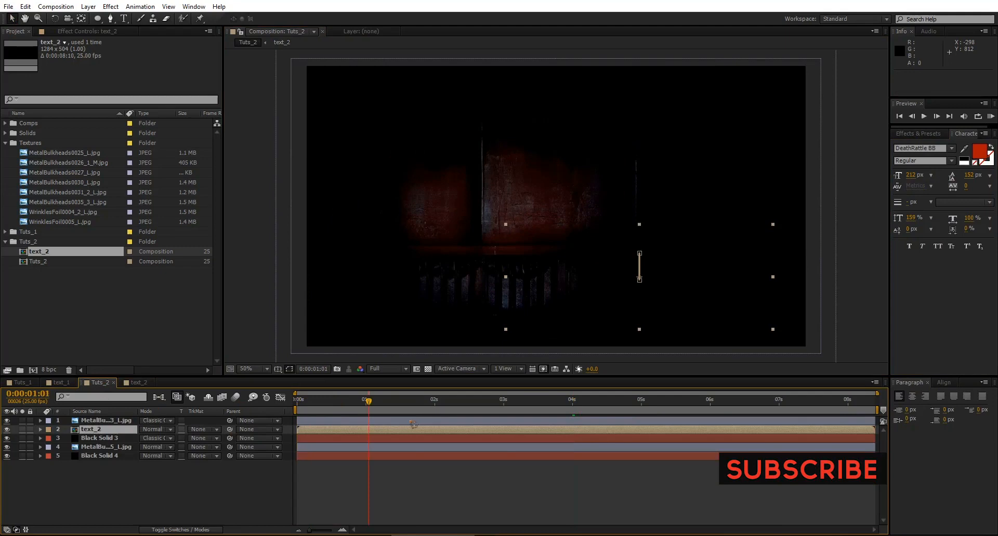
pyautogui.moveTo(368, 400); pyautogui.dragTo(709, 399)
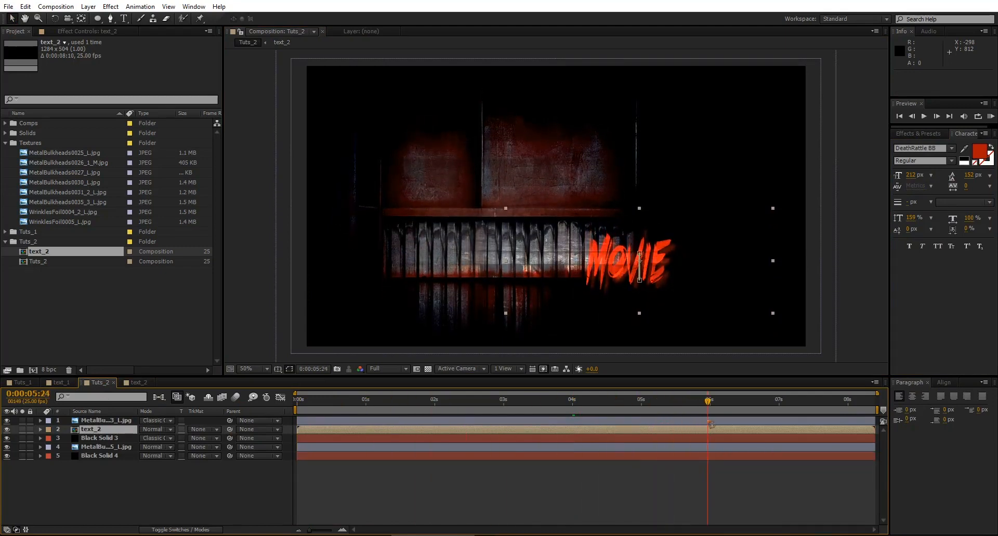
pyautogui.click(105, 446)
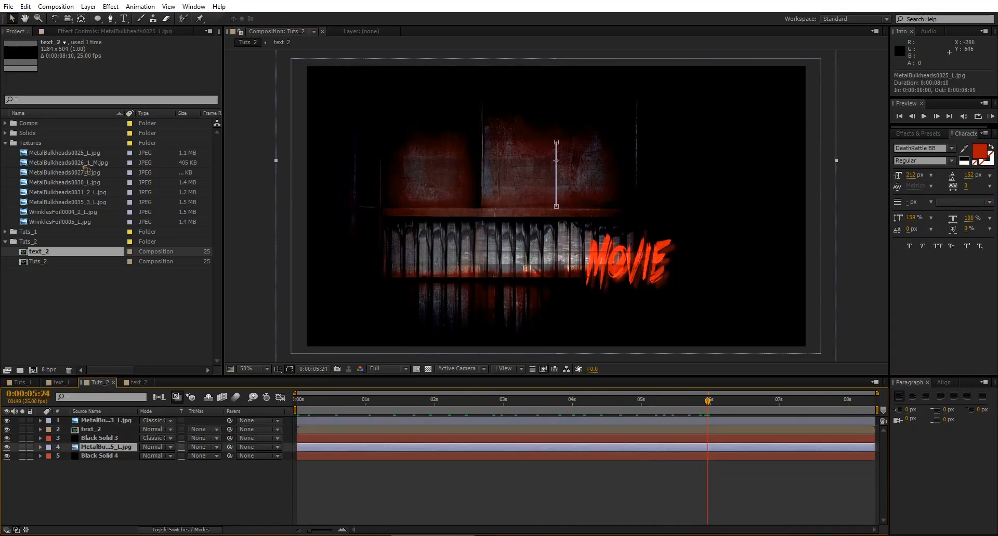
# Replace layer 4 with MetalBulkheads0026_1_M.jpg, view at 25%, and select Black Solid 3
pyautogui.click(69, 162)
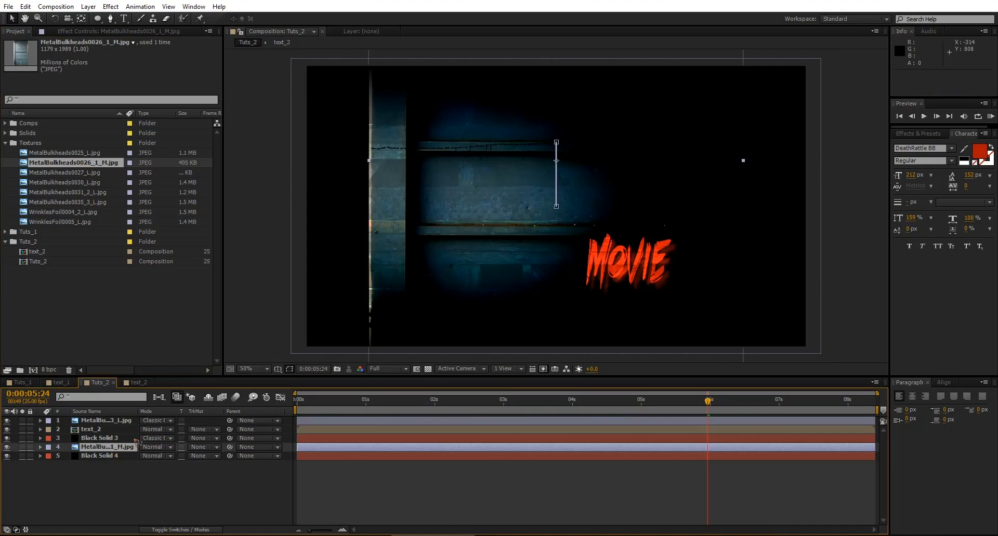
pyautogui.click(248, 369)
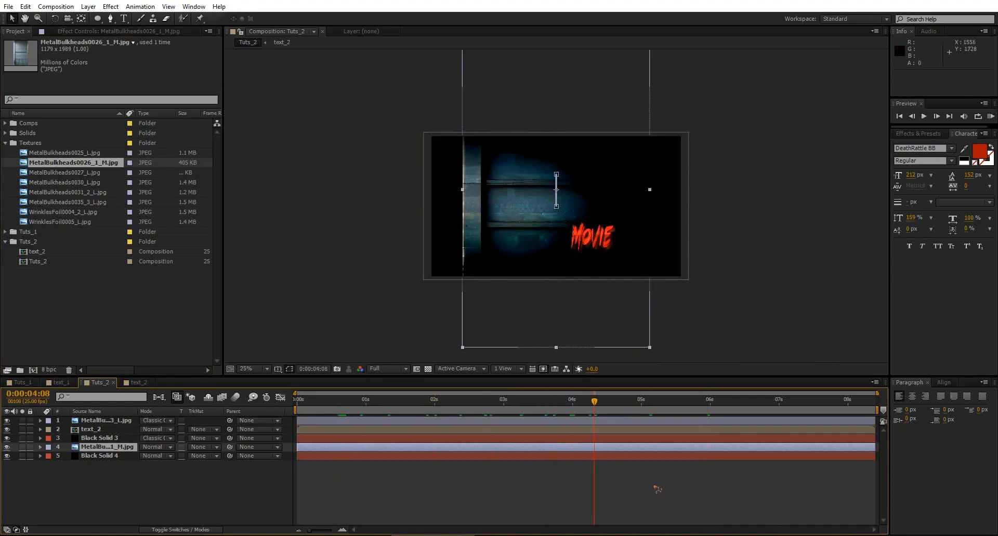
pyautogui.click(100, 438)
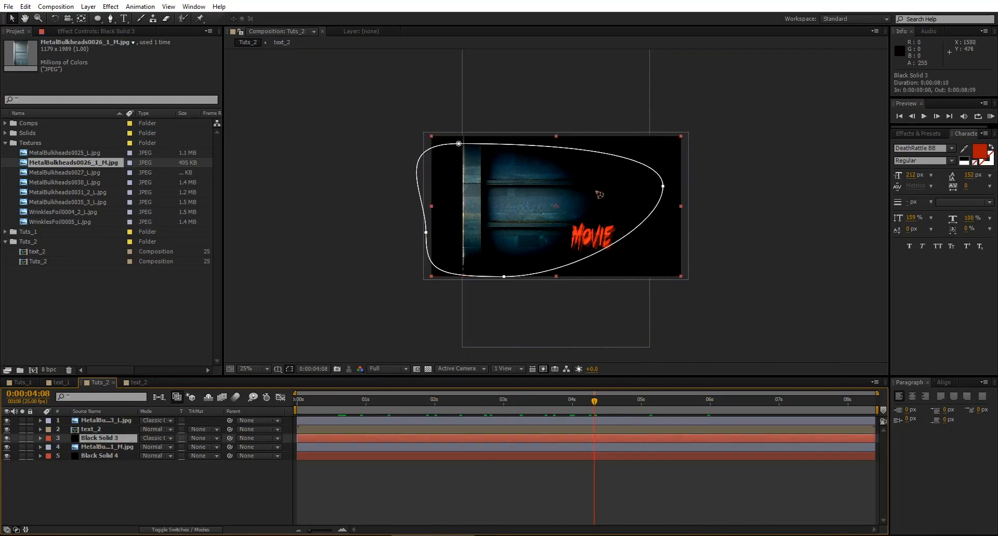